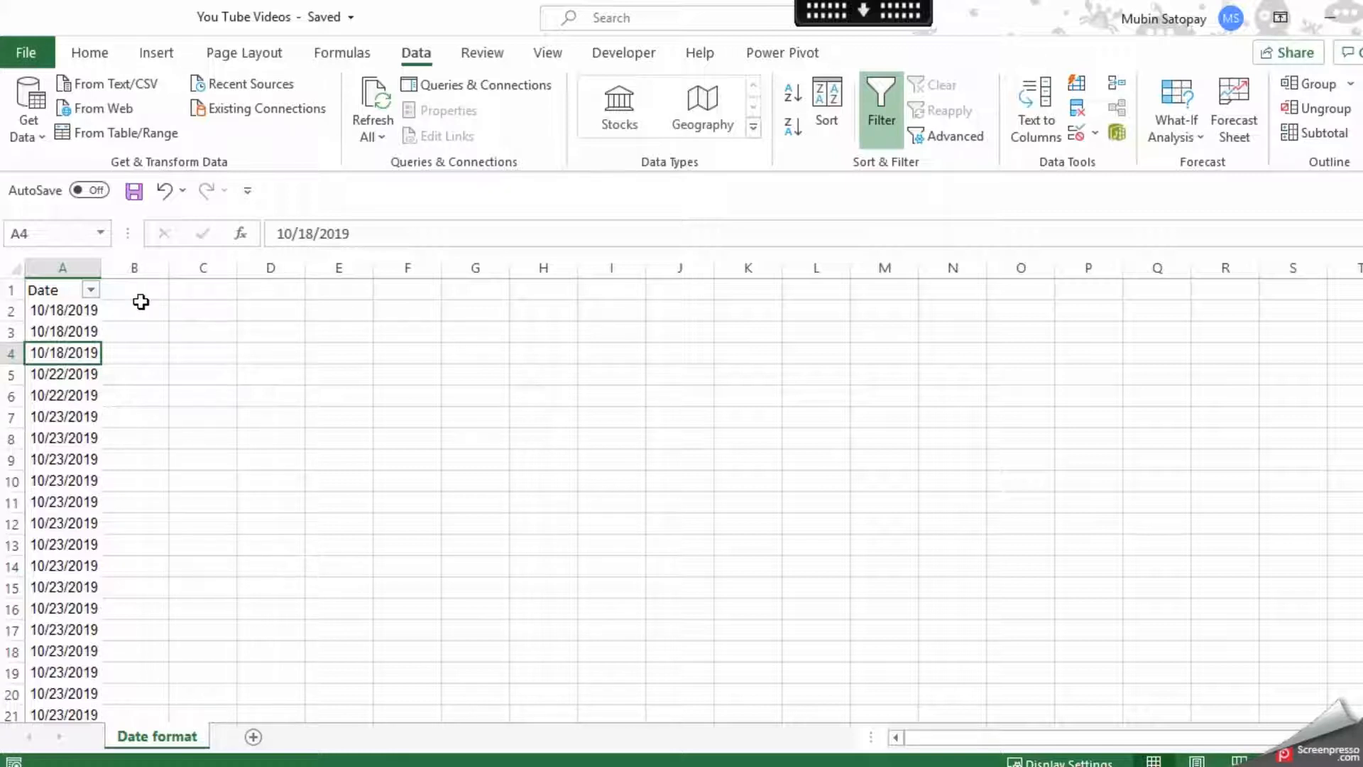
mouse_move(91, 290)
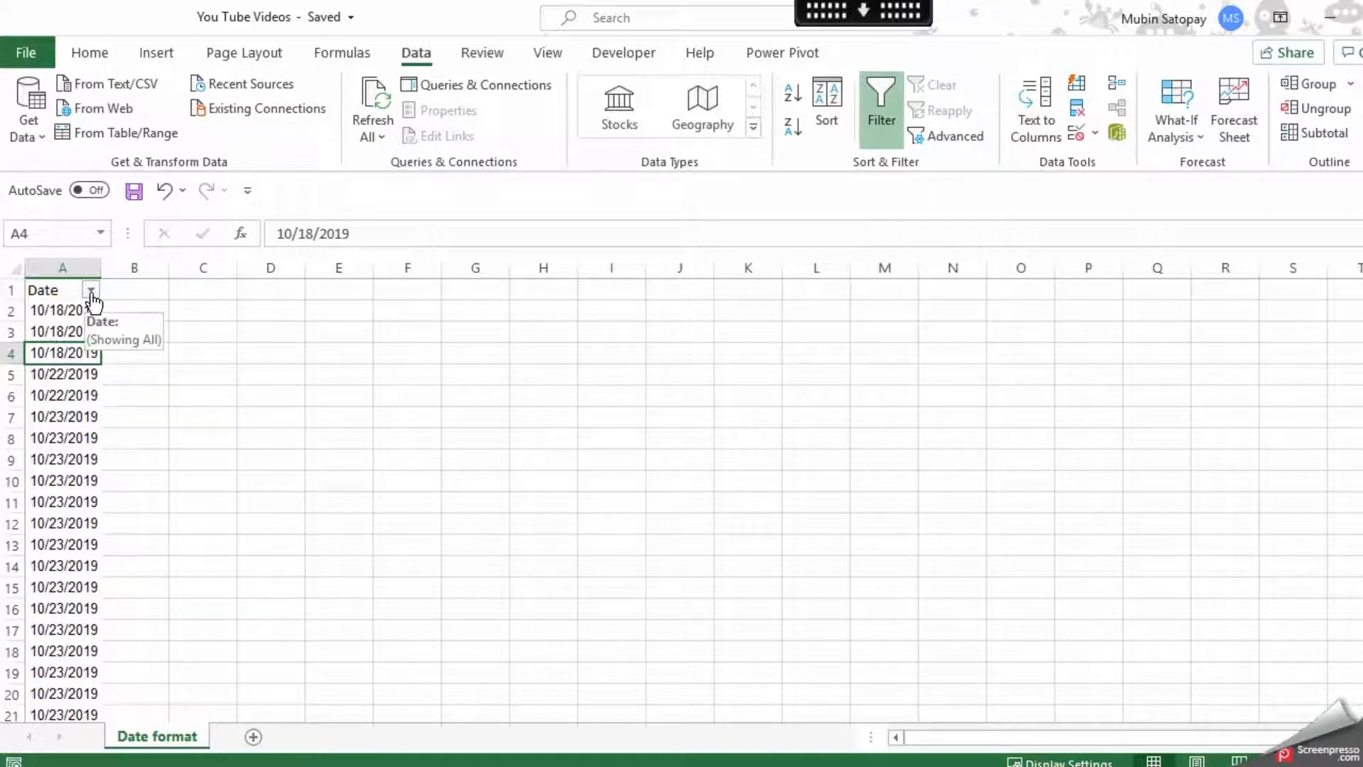
Step: Inspect the Date column's filter list, including the 2020 group, and close it unchanged
click(91, 290)
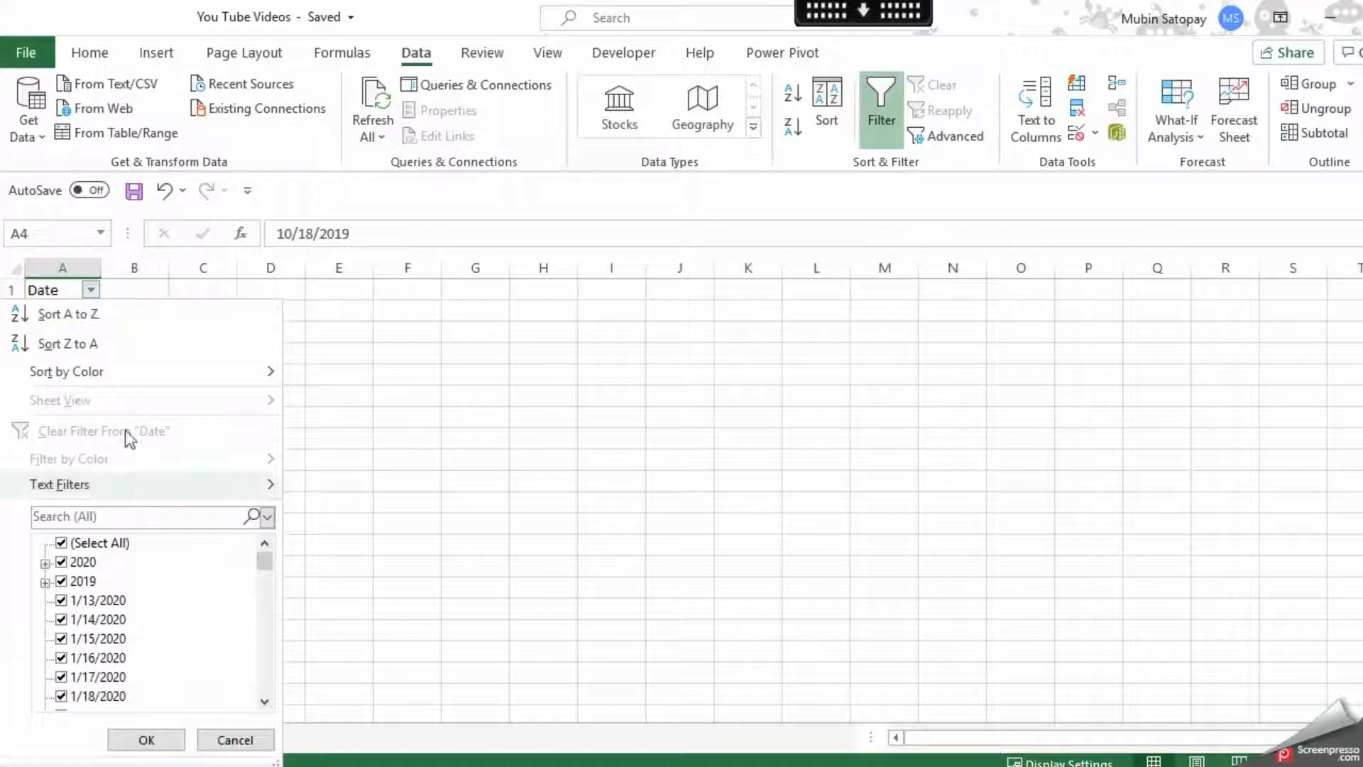
mouse_move(217, 590)
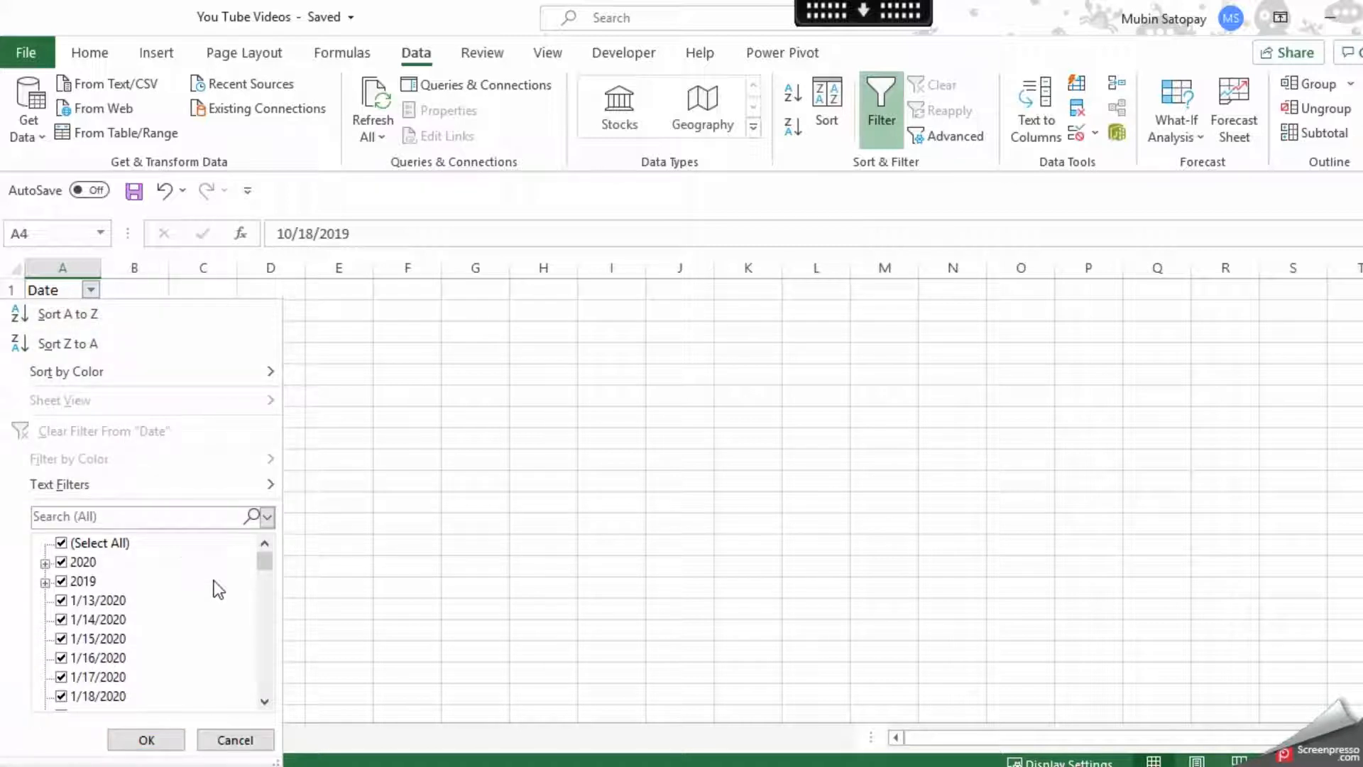
mouse_move(267, 568)
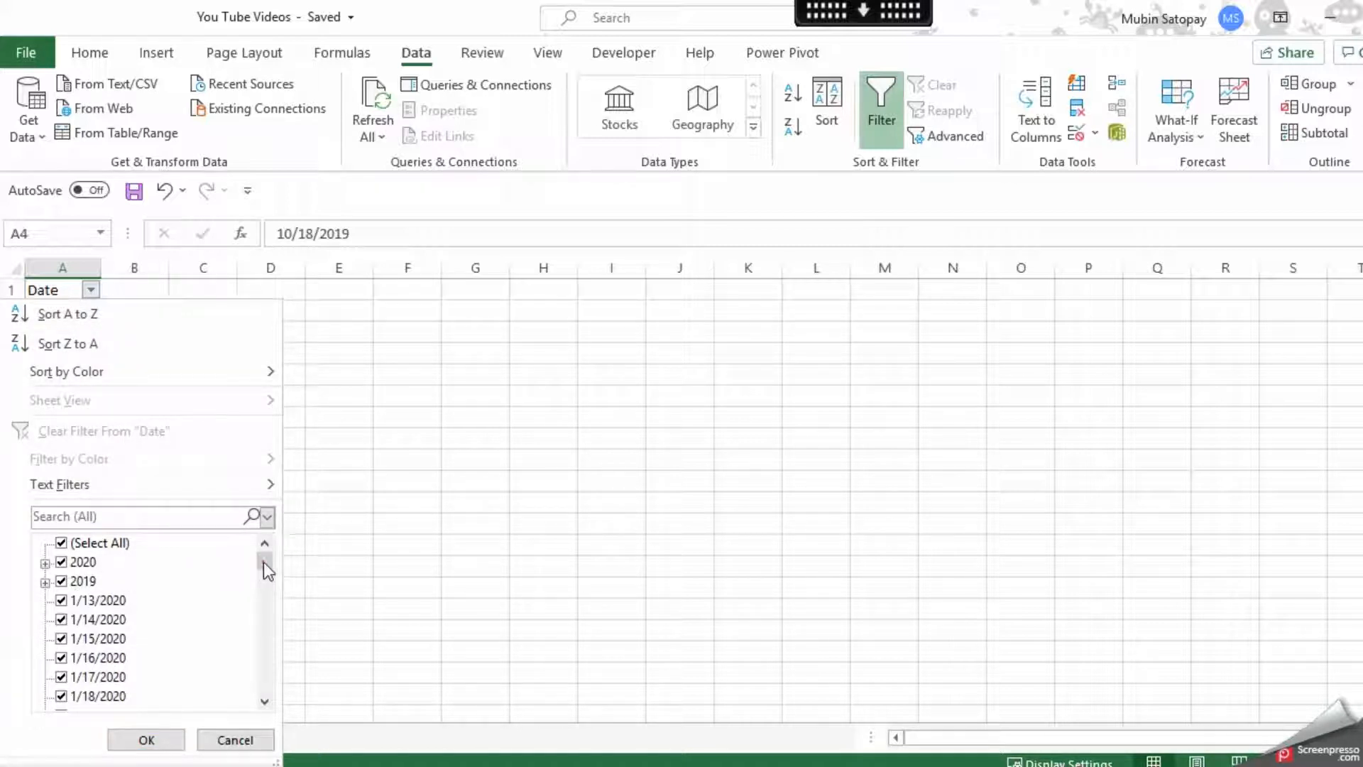
scroll(down, 3)
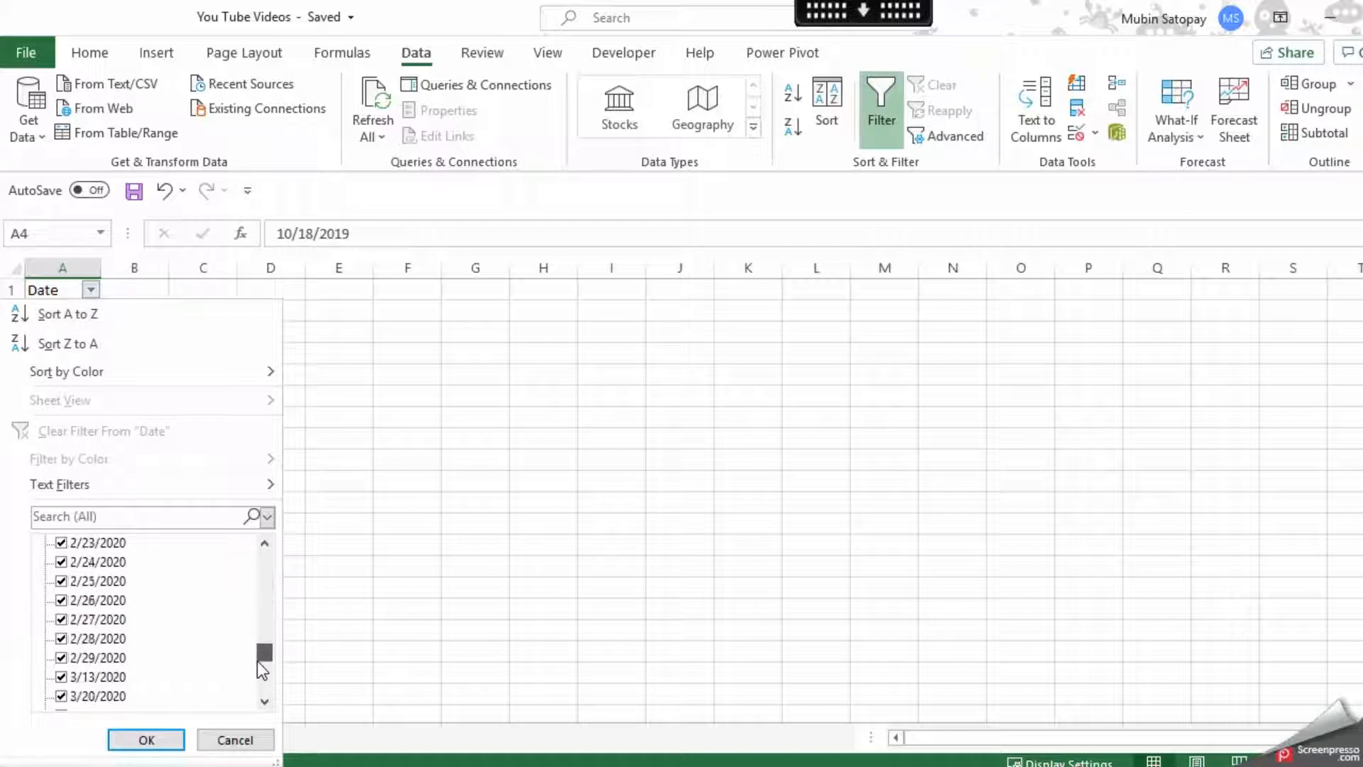
scroll(up, 3)
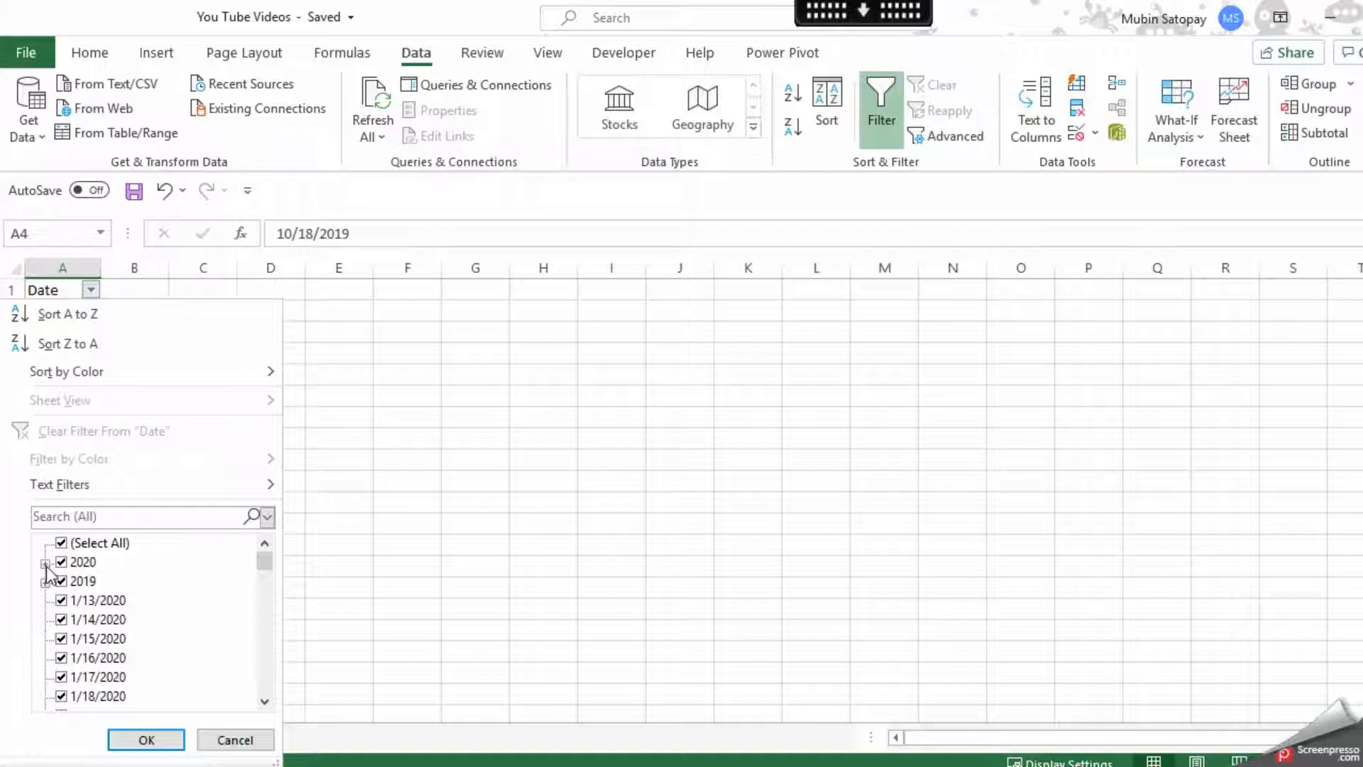
click(45, 543)
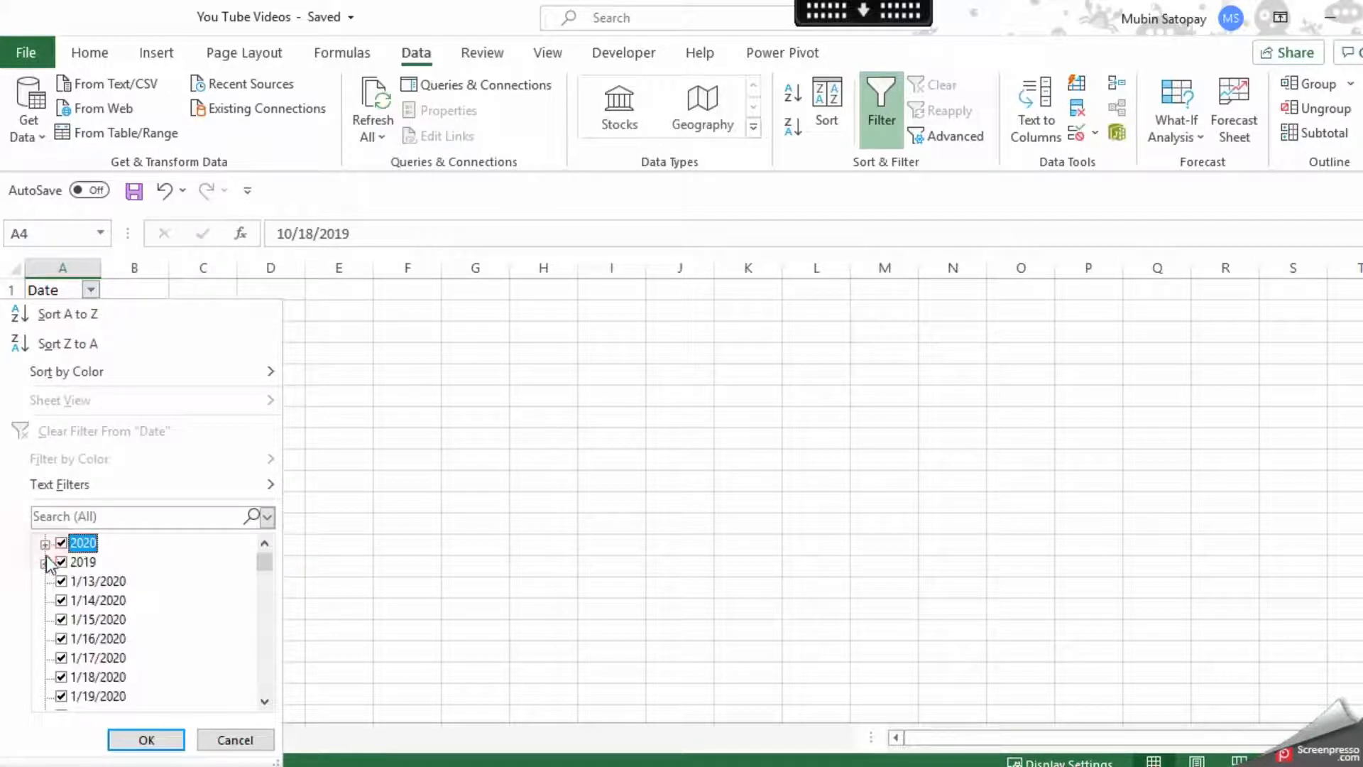
click(145, 740)
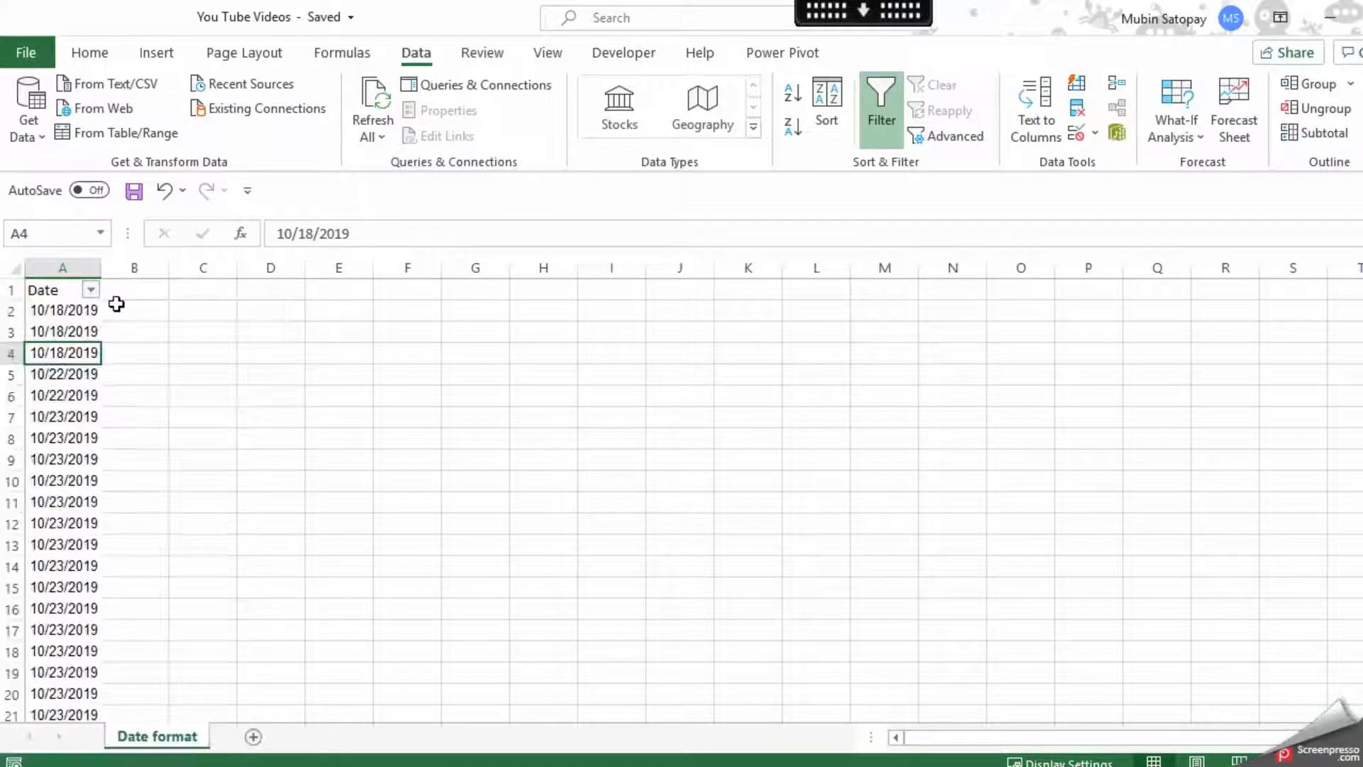
Step: Apply the Date number format to the whole of column A via Format Cells
right_click(61, 269)
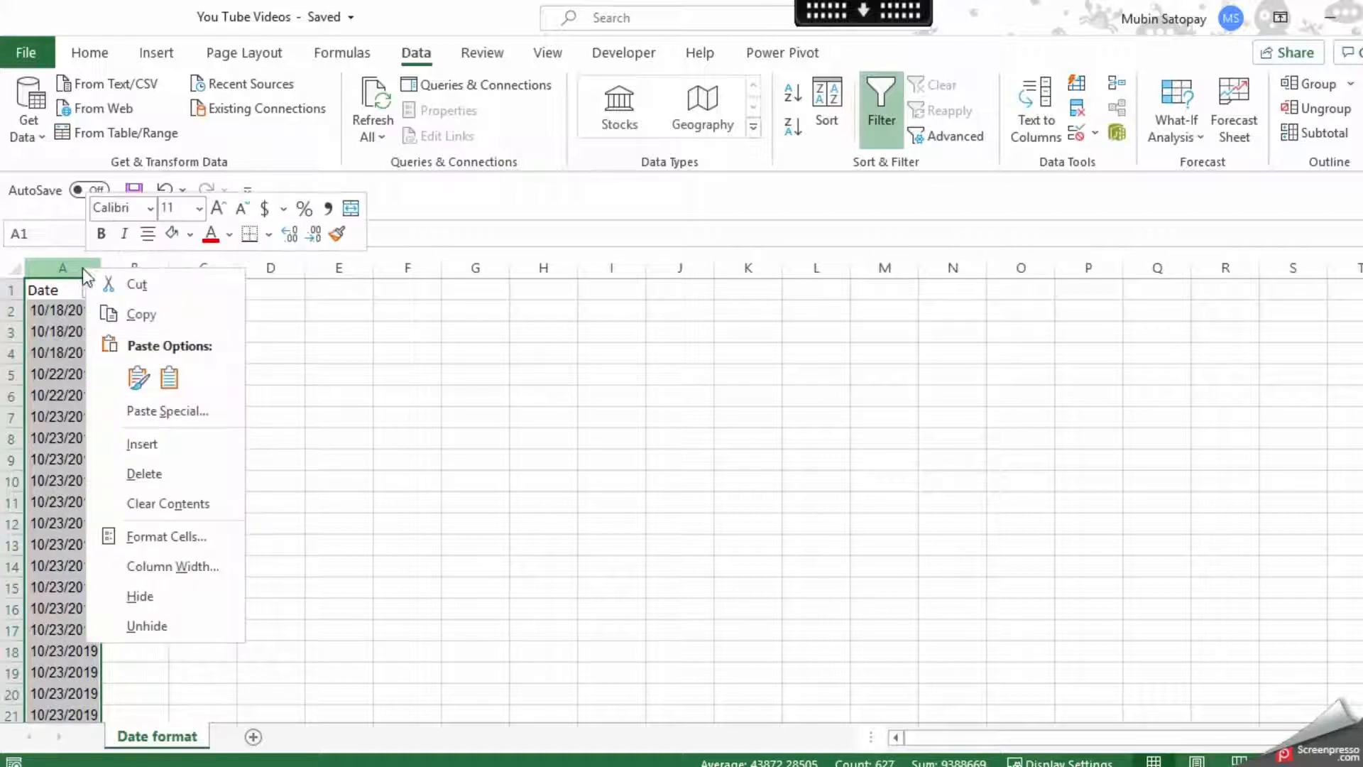
click(166, 536)
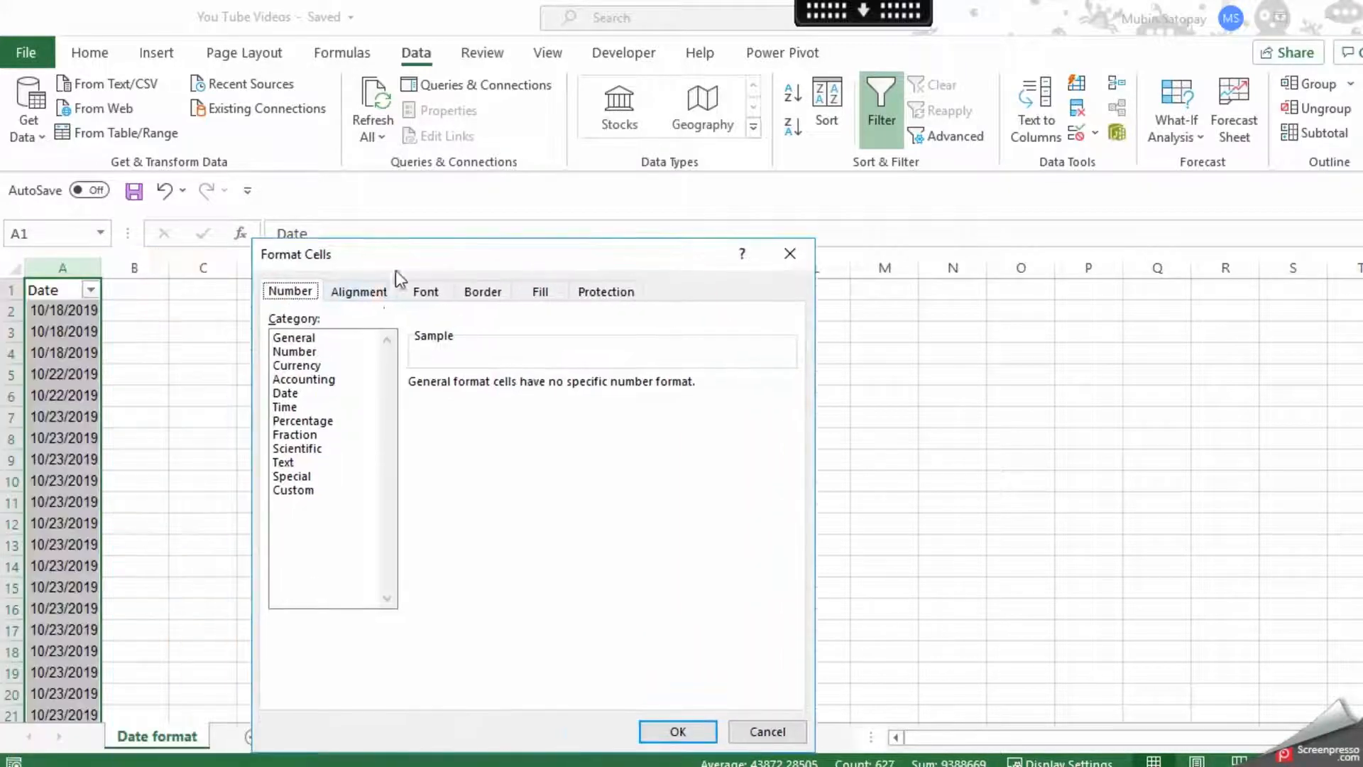
click(285, 394)
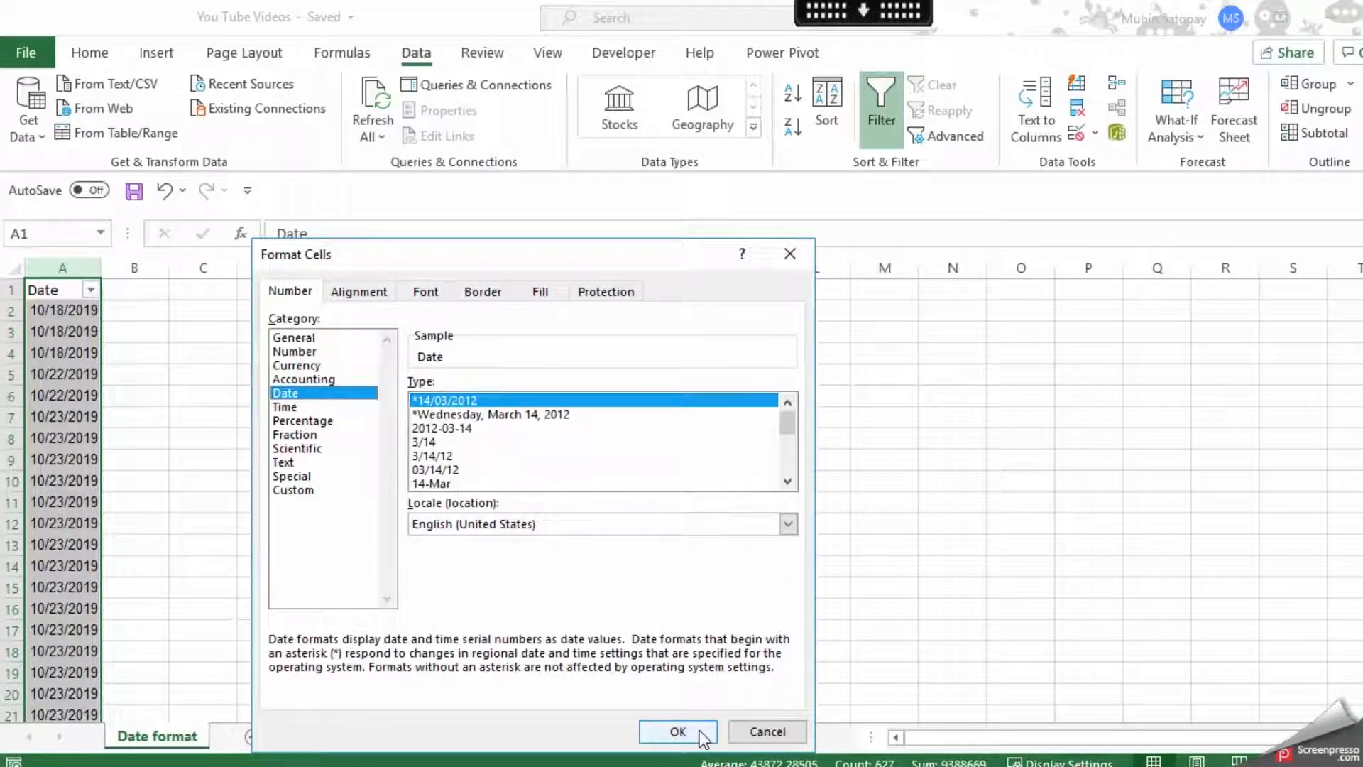
click(678, 731)
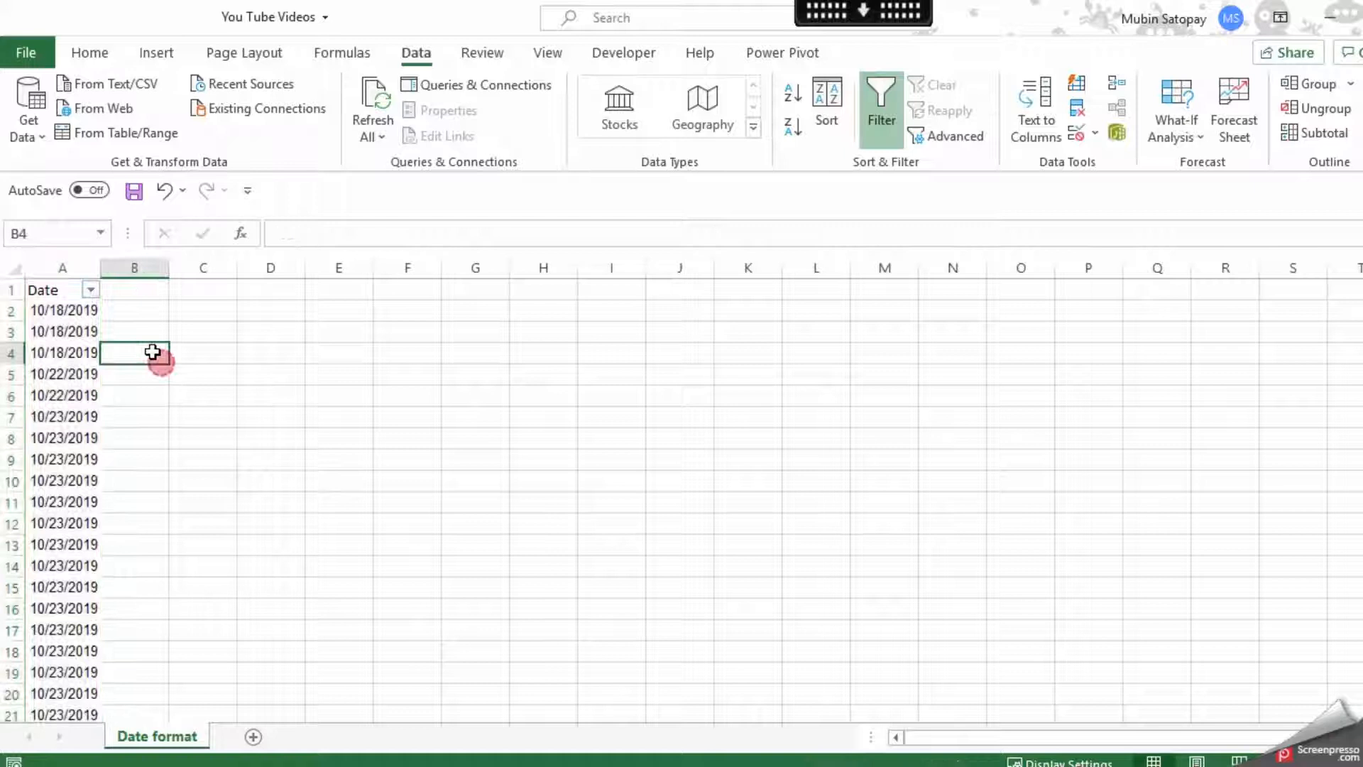
click(89, 290)
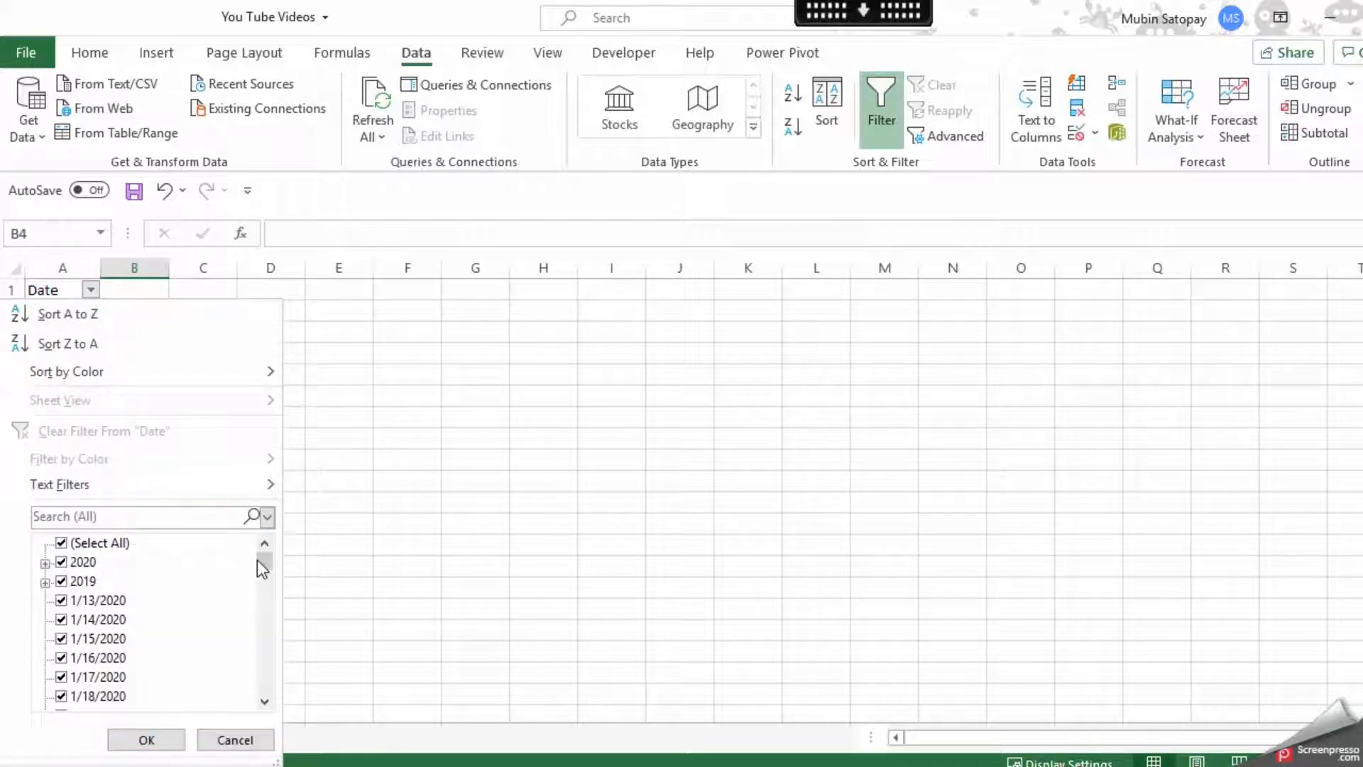
scroll(down, 3)
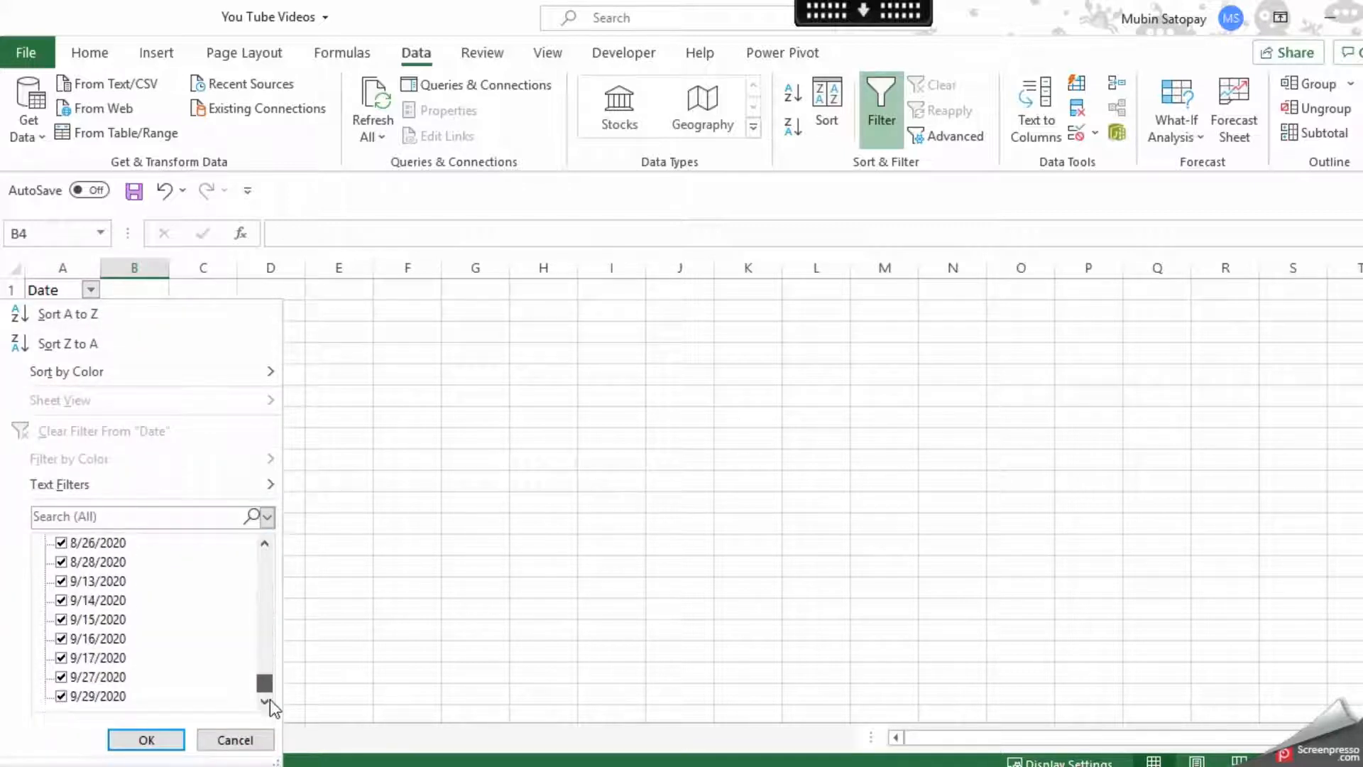
click(144, 740)
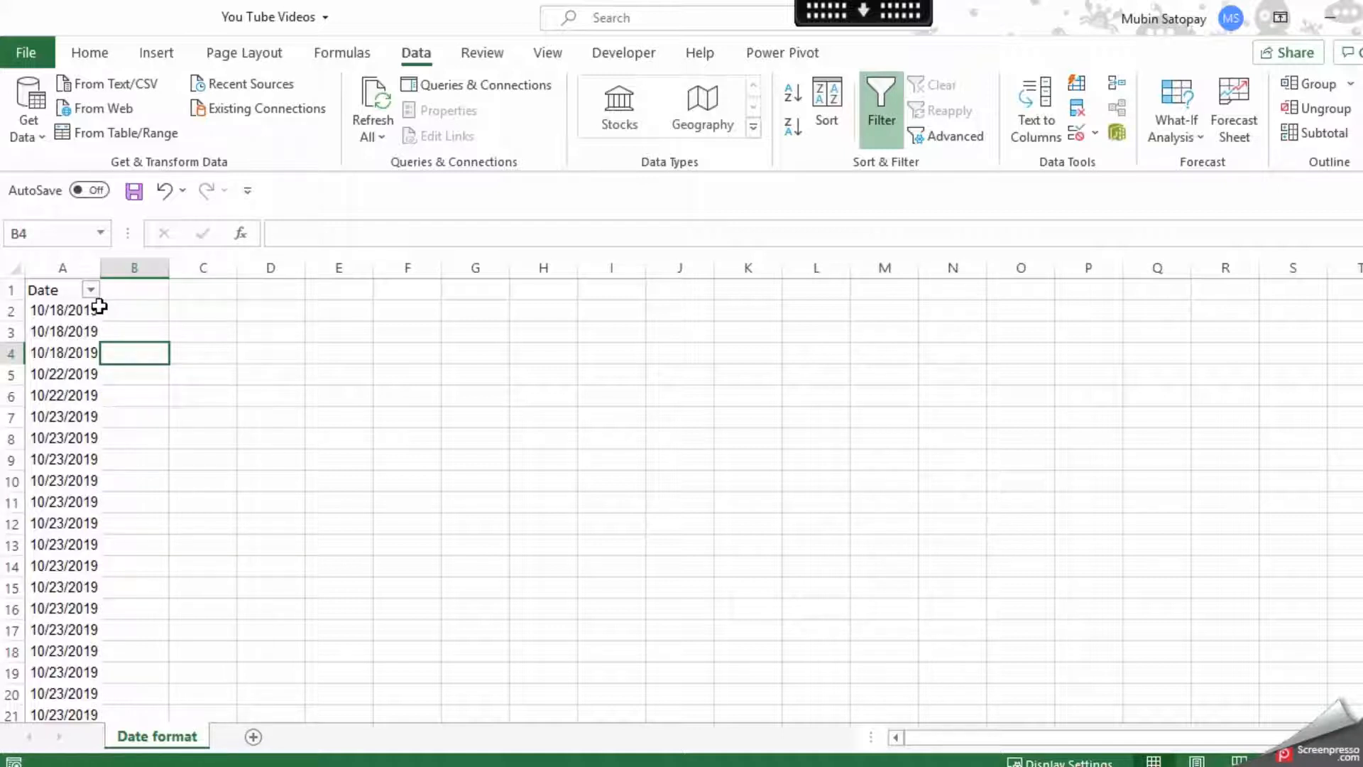
mouse_move(74, 310)
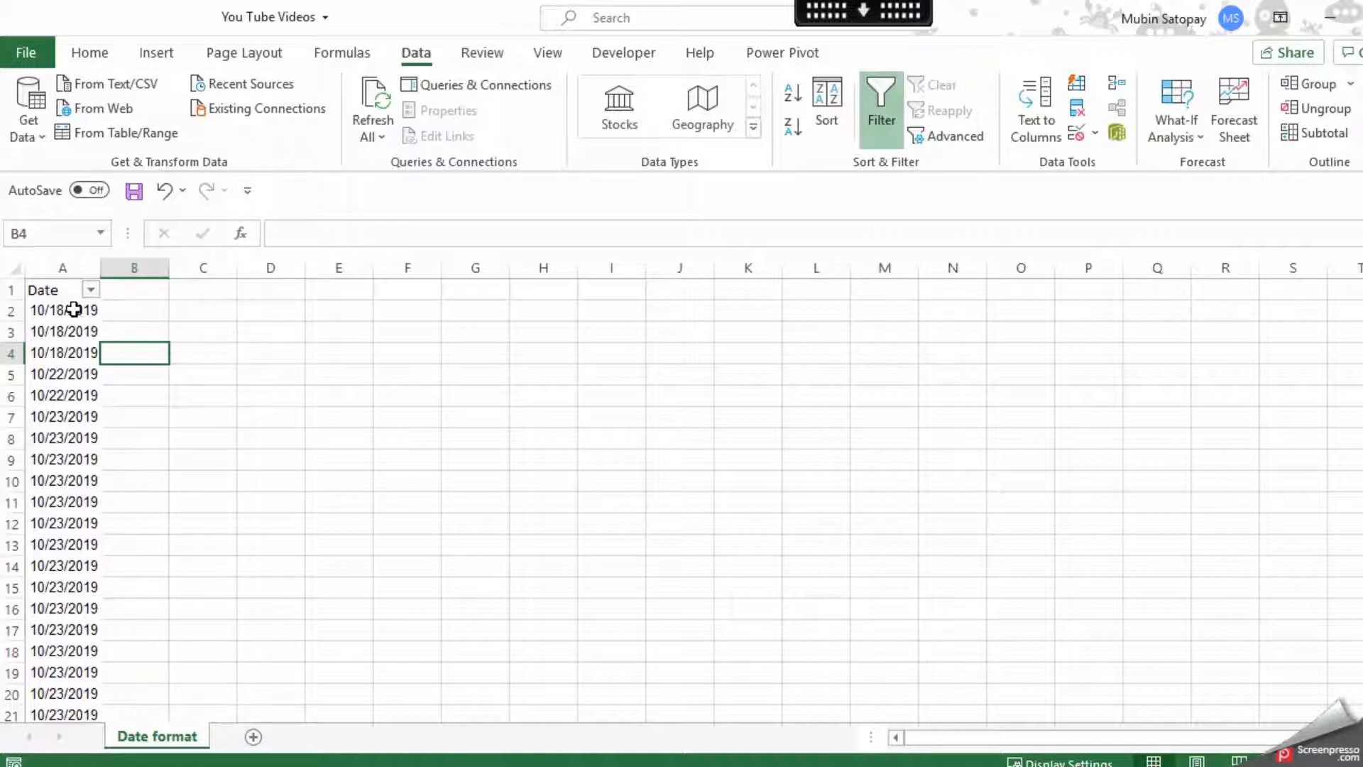
Step: Enter =ISNUMBER(A2) in B2 to check whether the A2 date is numeric
click(133, 310)
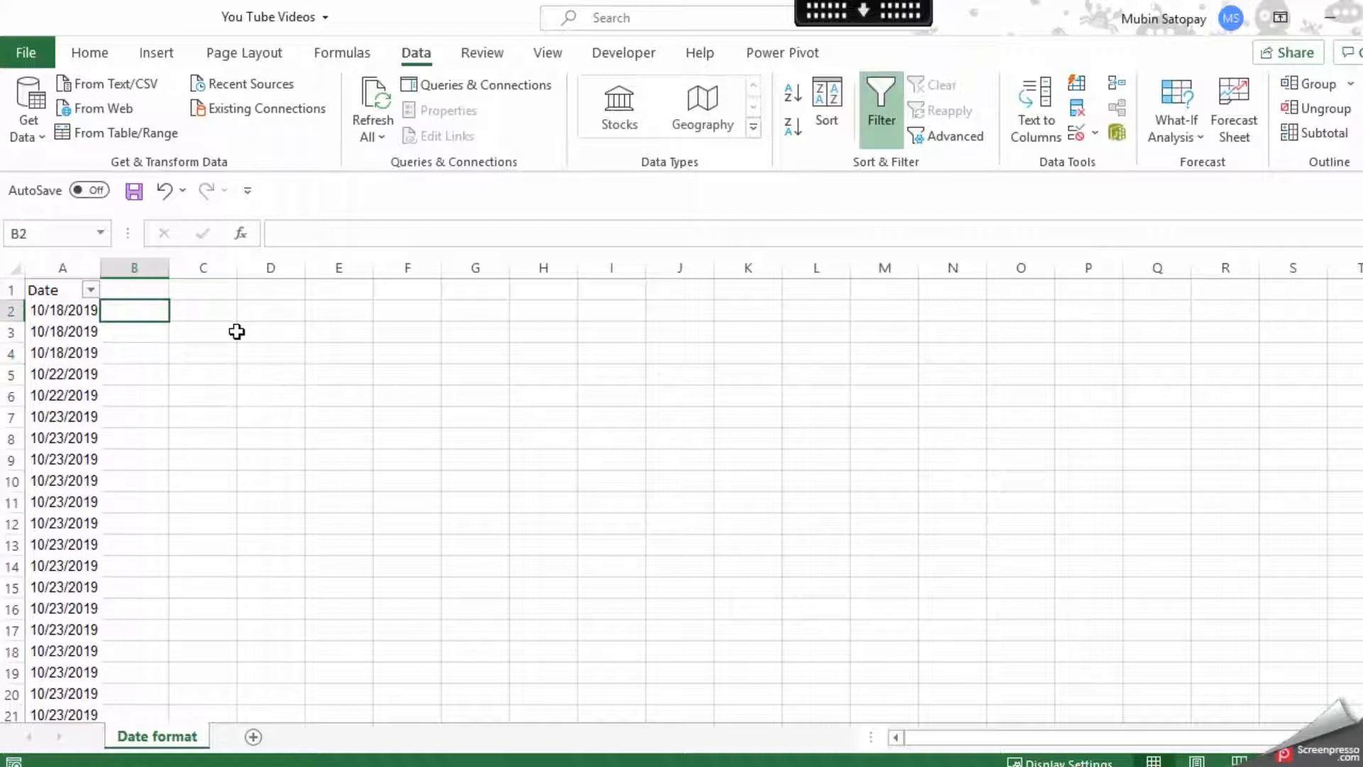
text(=)
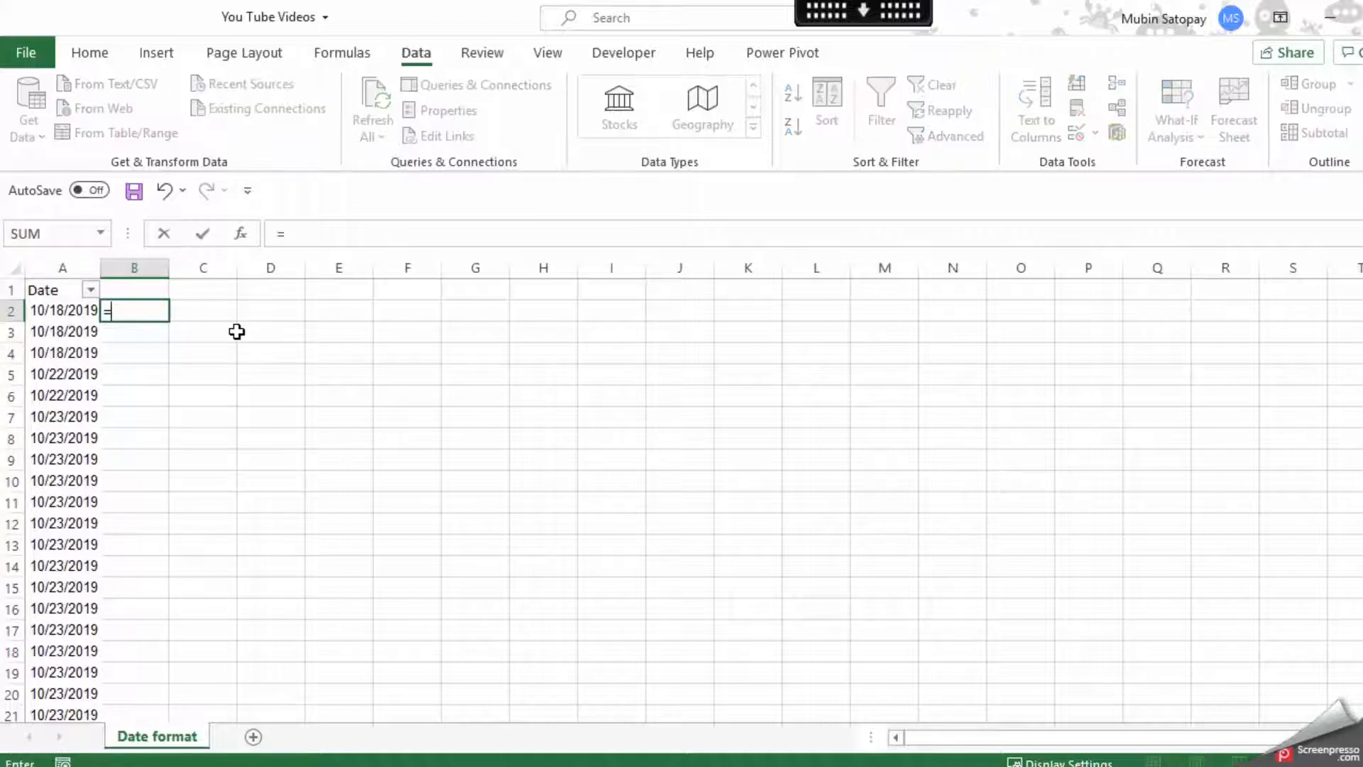
text(ISNUMBER()
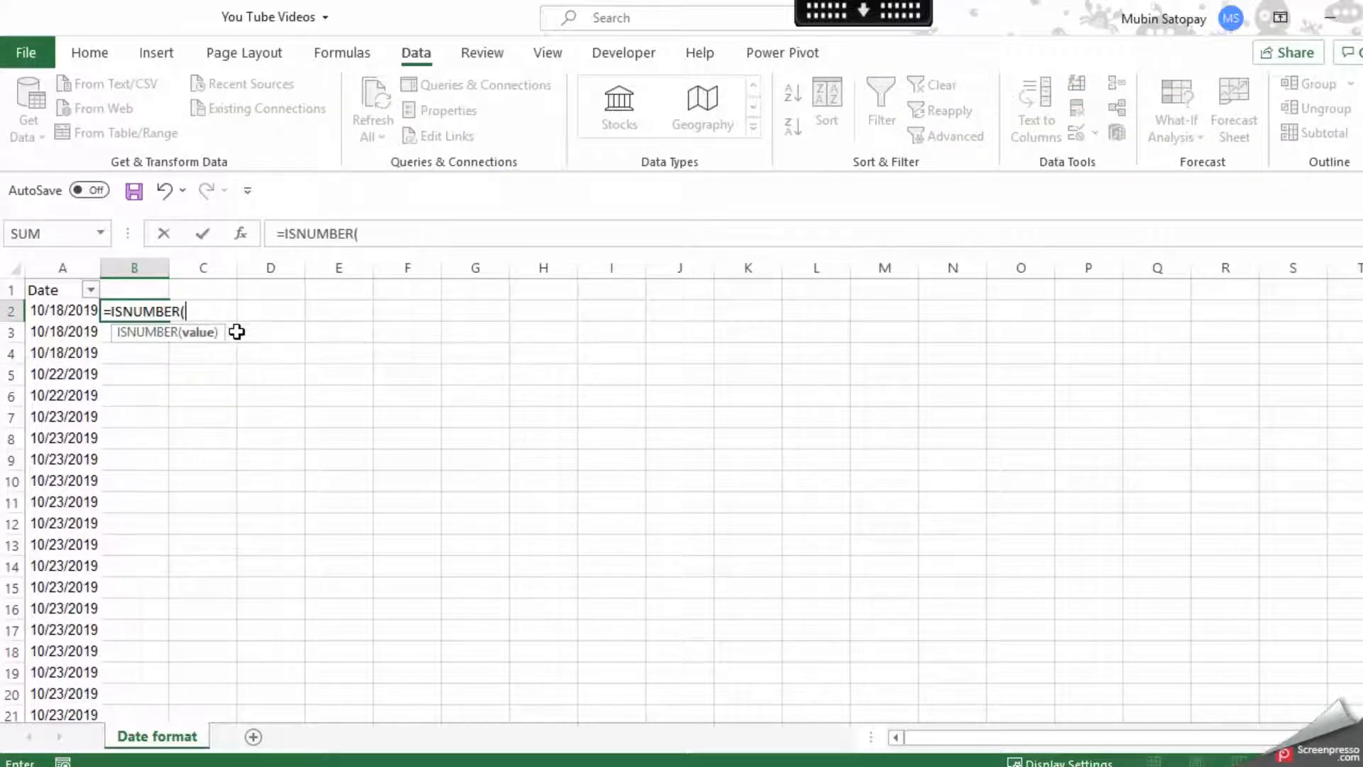
click(62, 311)
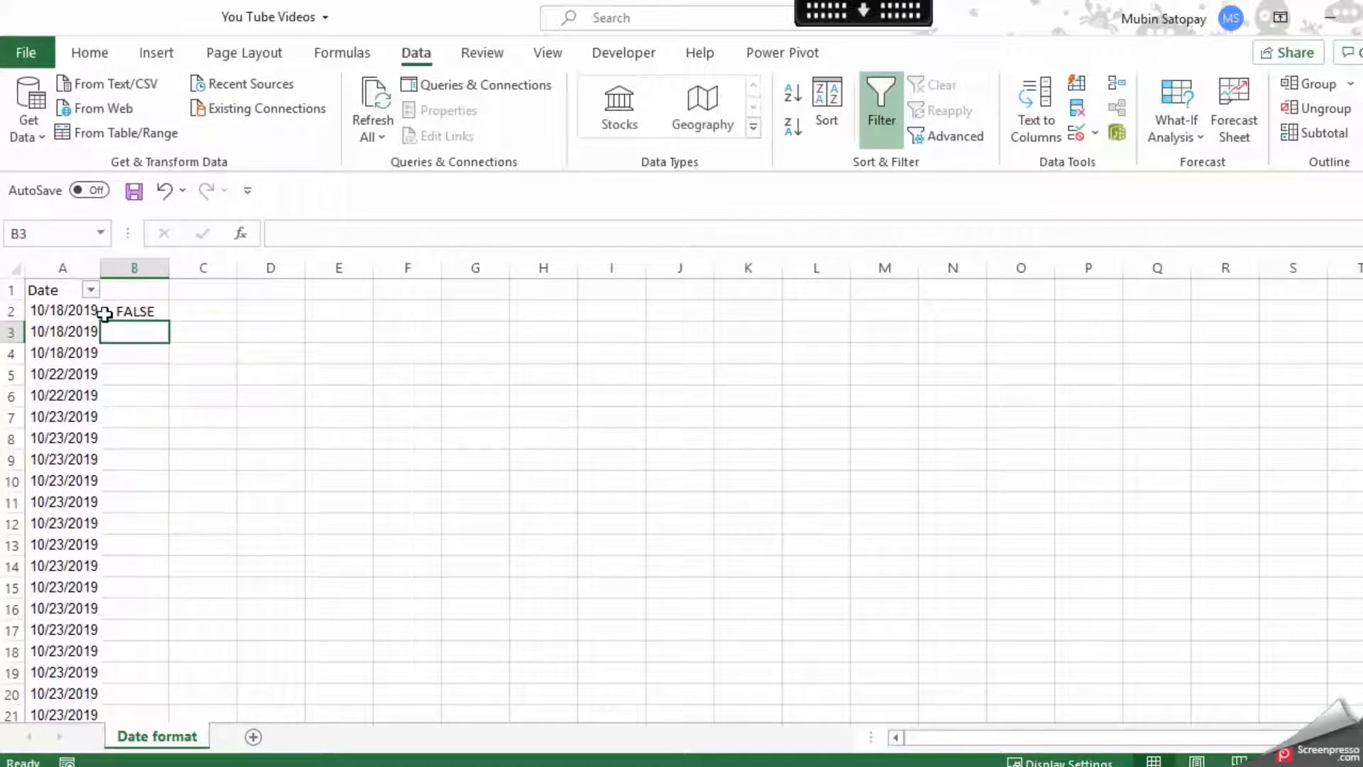
click(135, 311)
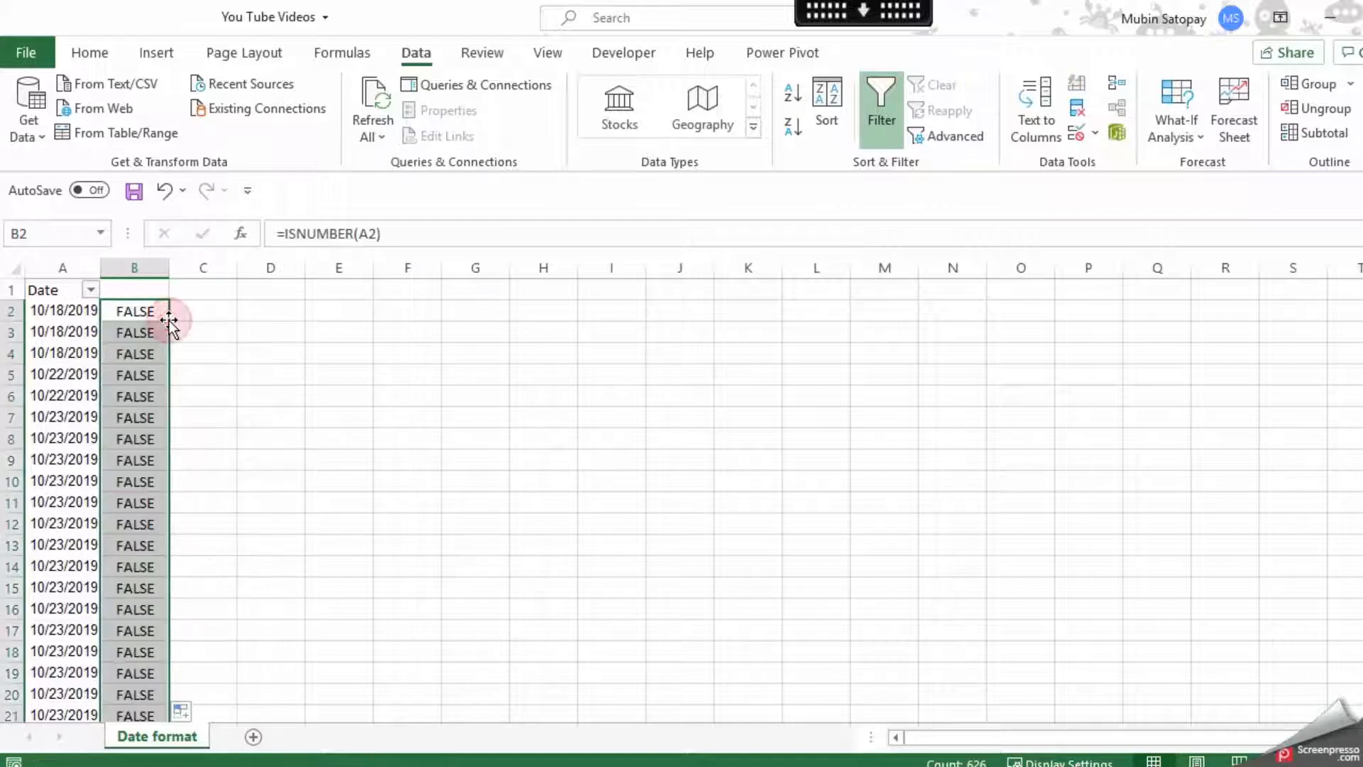
mouse_move(160, 338)
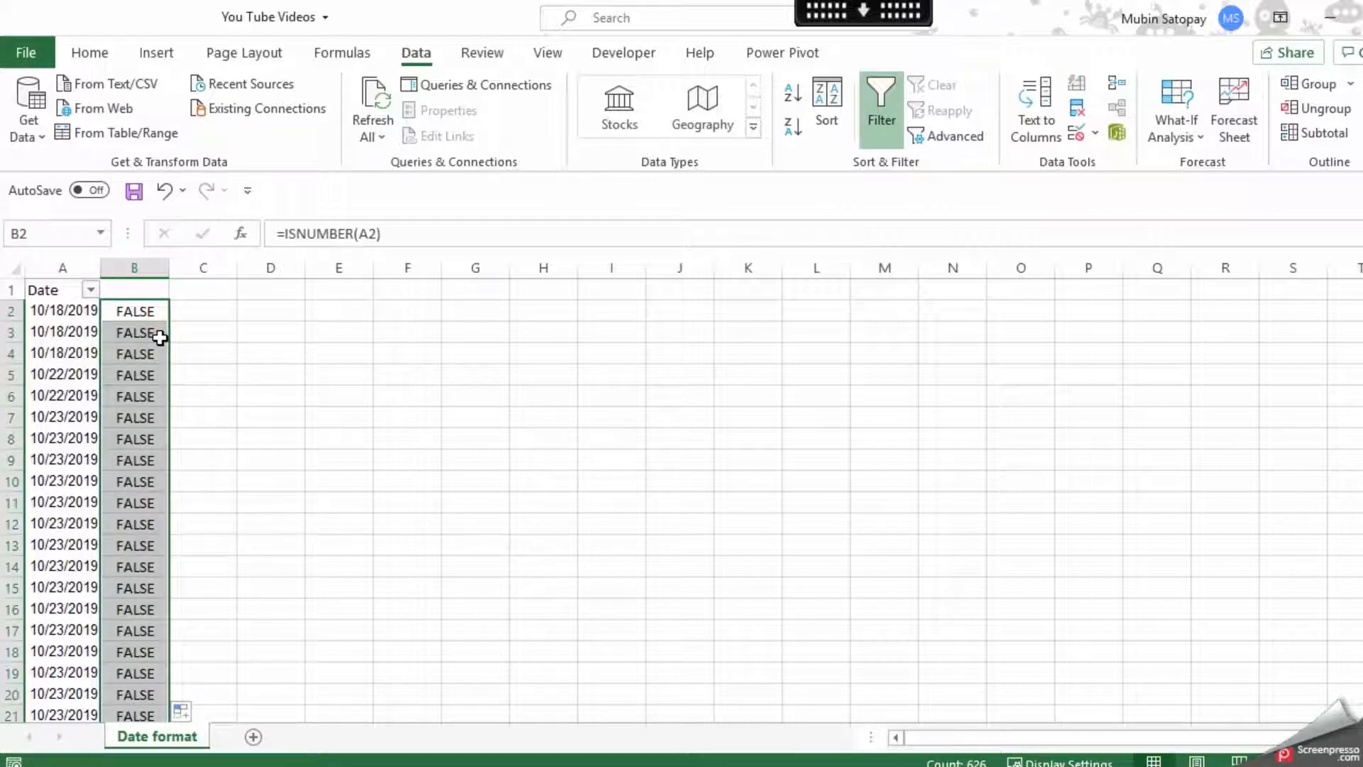
Step: Scroll through the sheet to review the ISNUMBER results further down the Date column
scroll(down, 3)
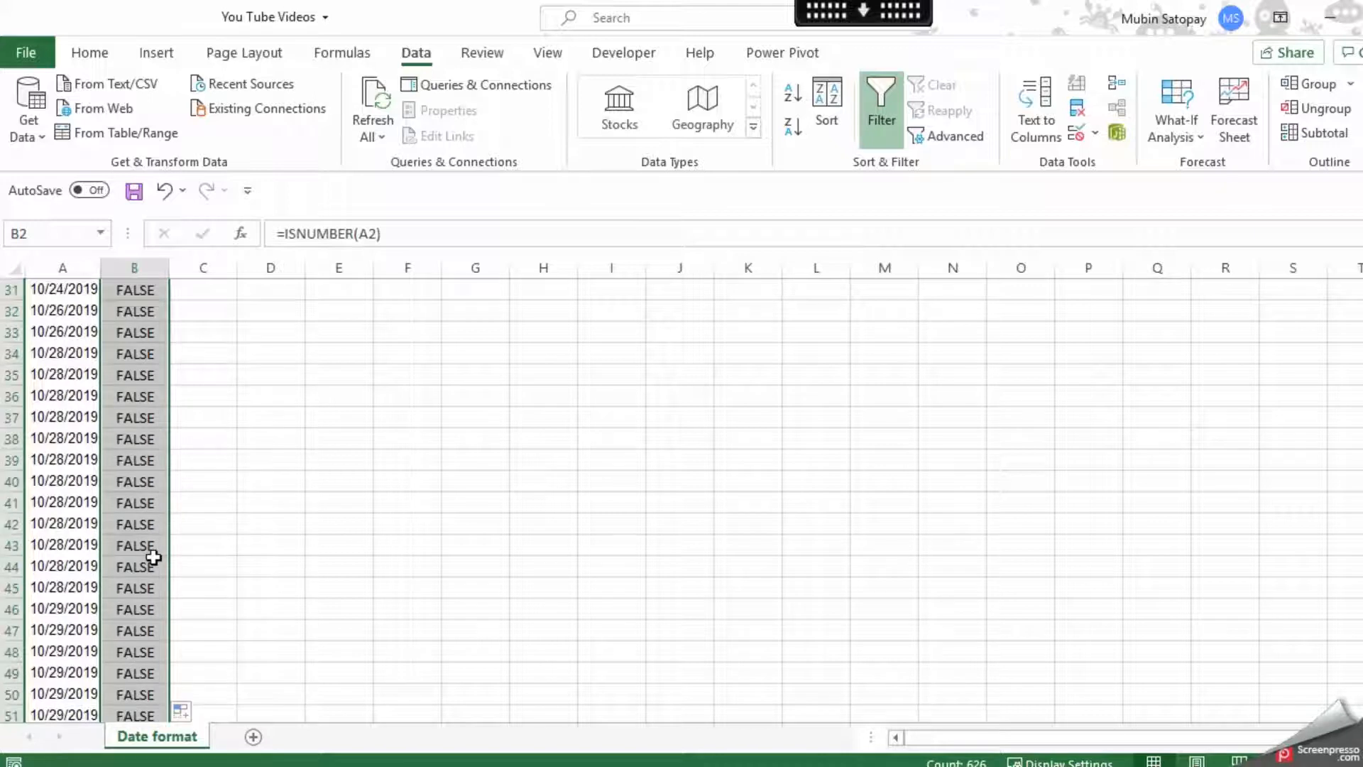
click(62, 481)
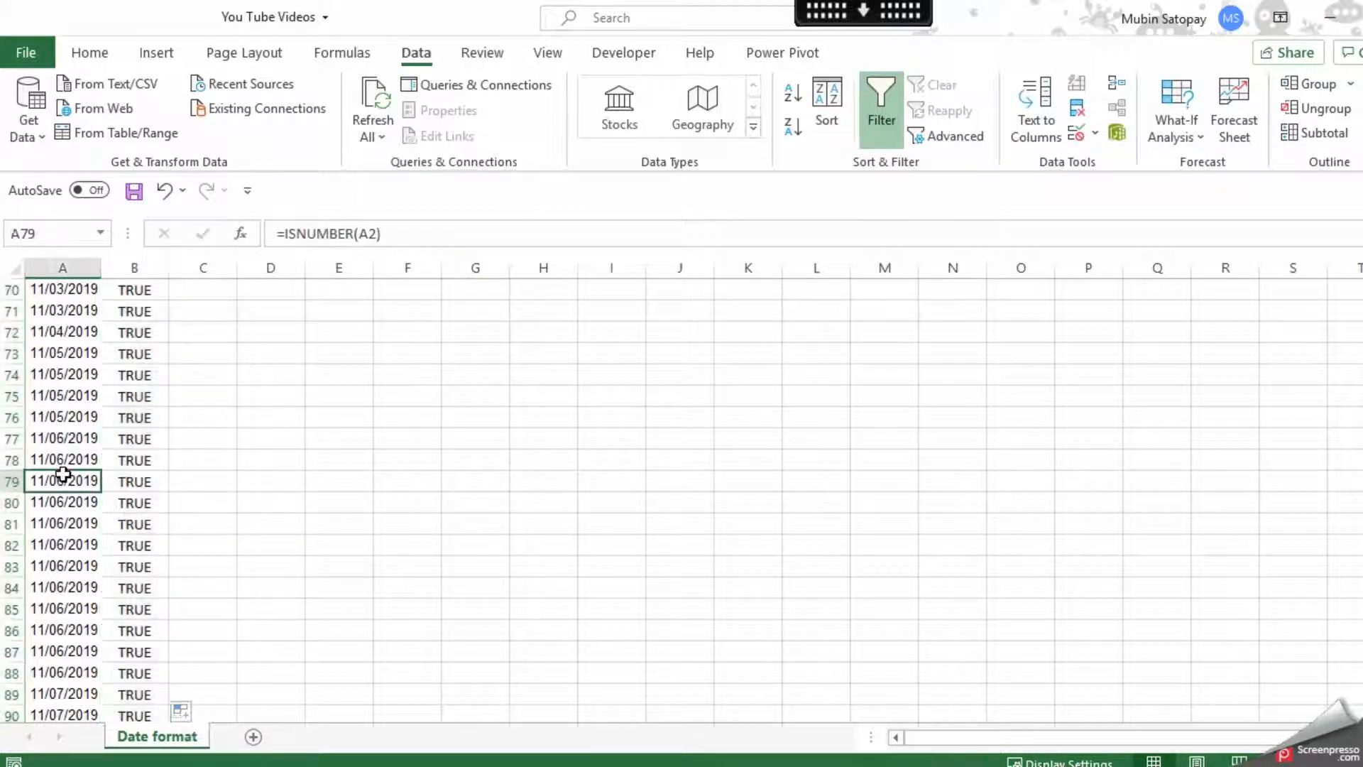
scroll(down, 3)
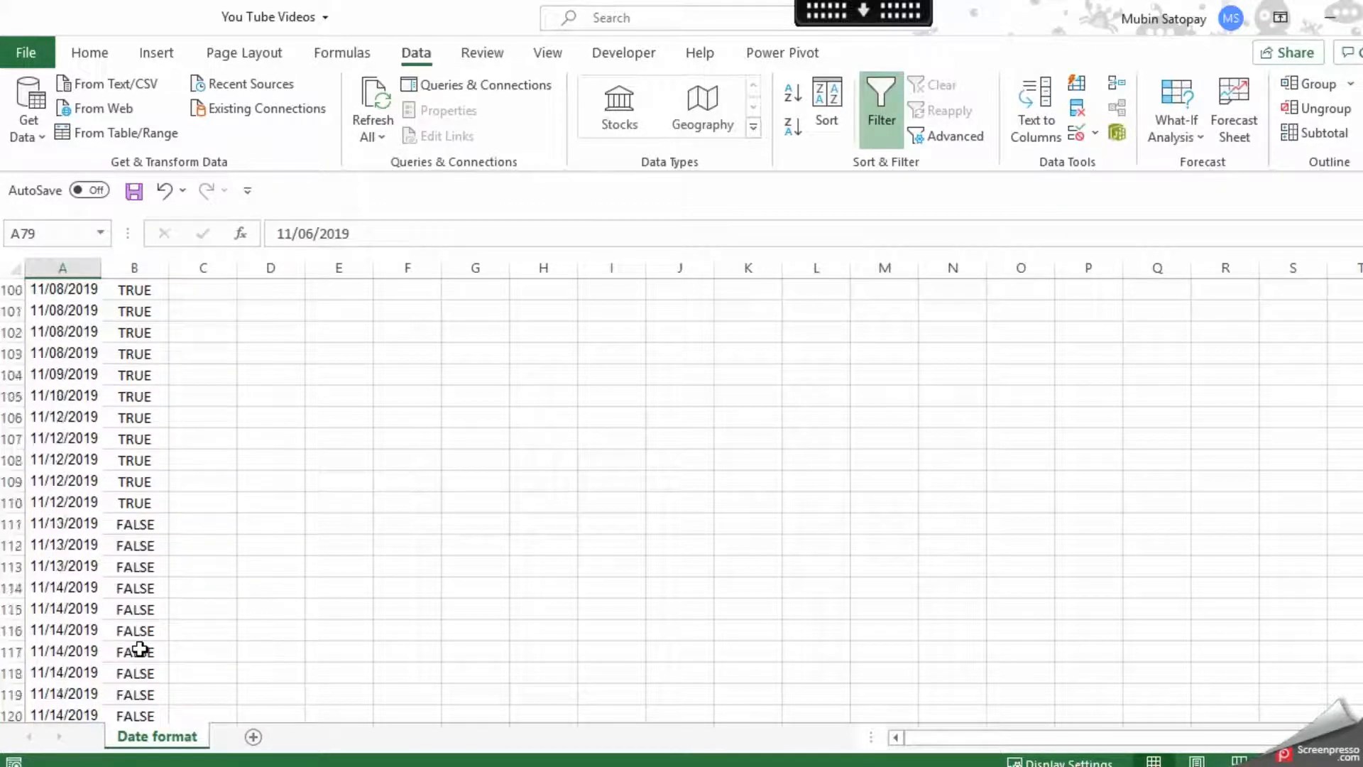
scroll(down, 3)
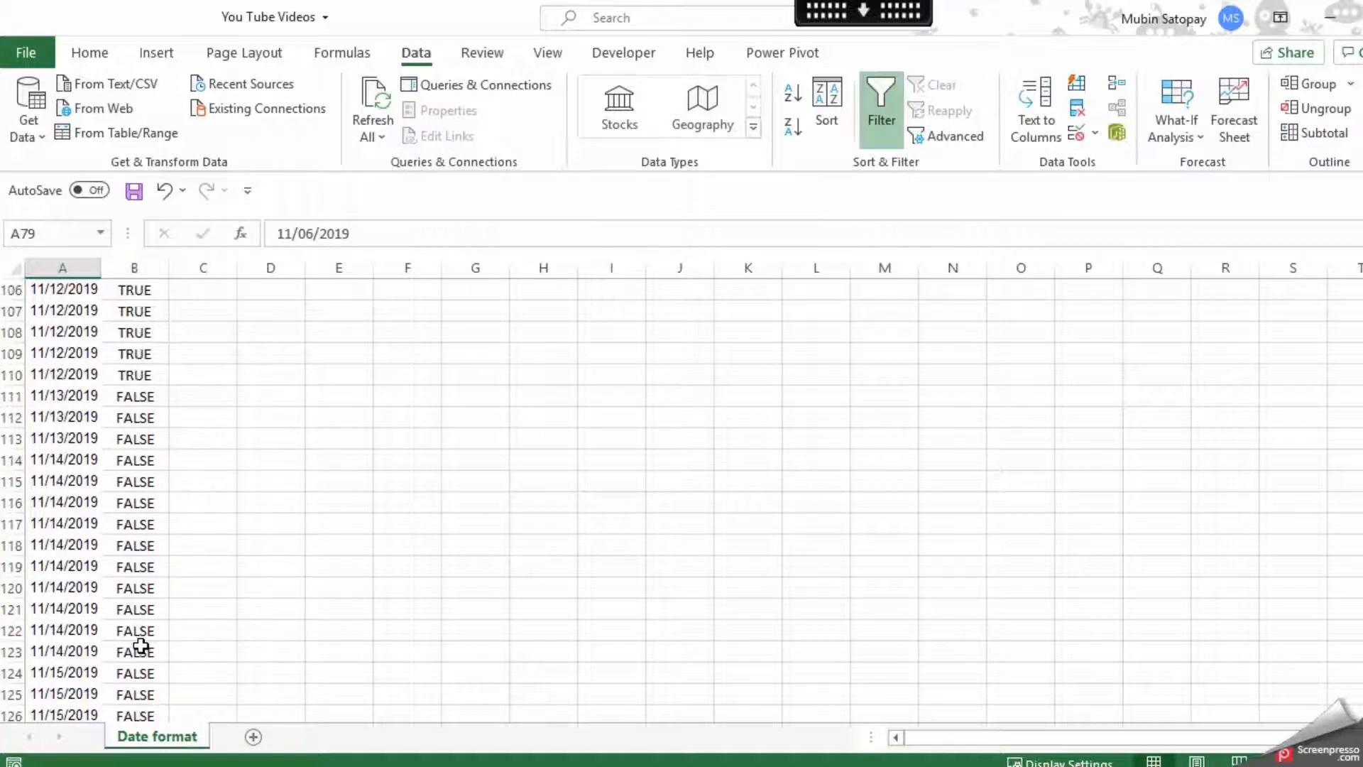
scroll(up, 3)
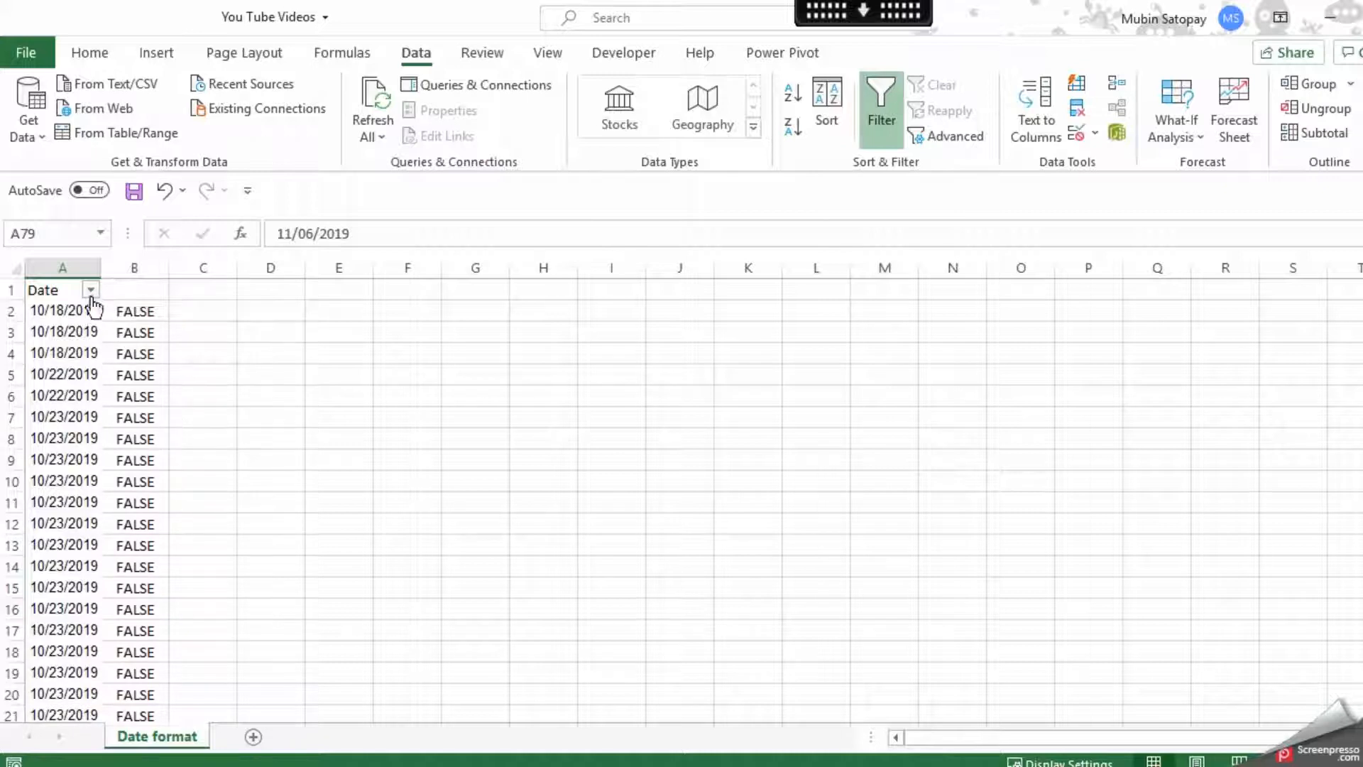
Step: Check the Date filter list briefly, then select the entire Date column A
click(90, 290)
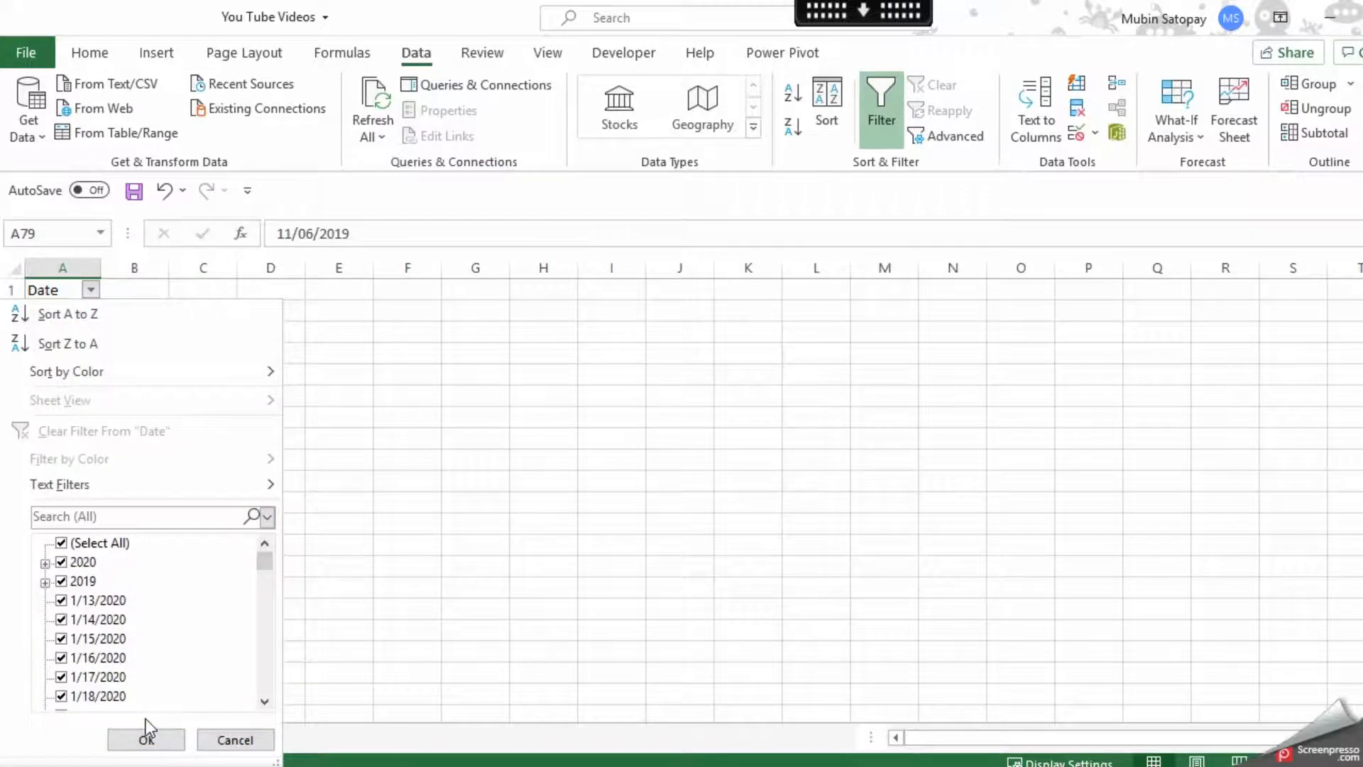
click(145, 739)
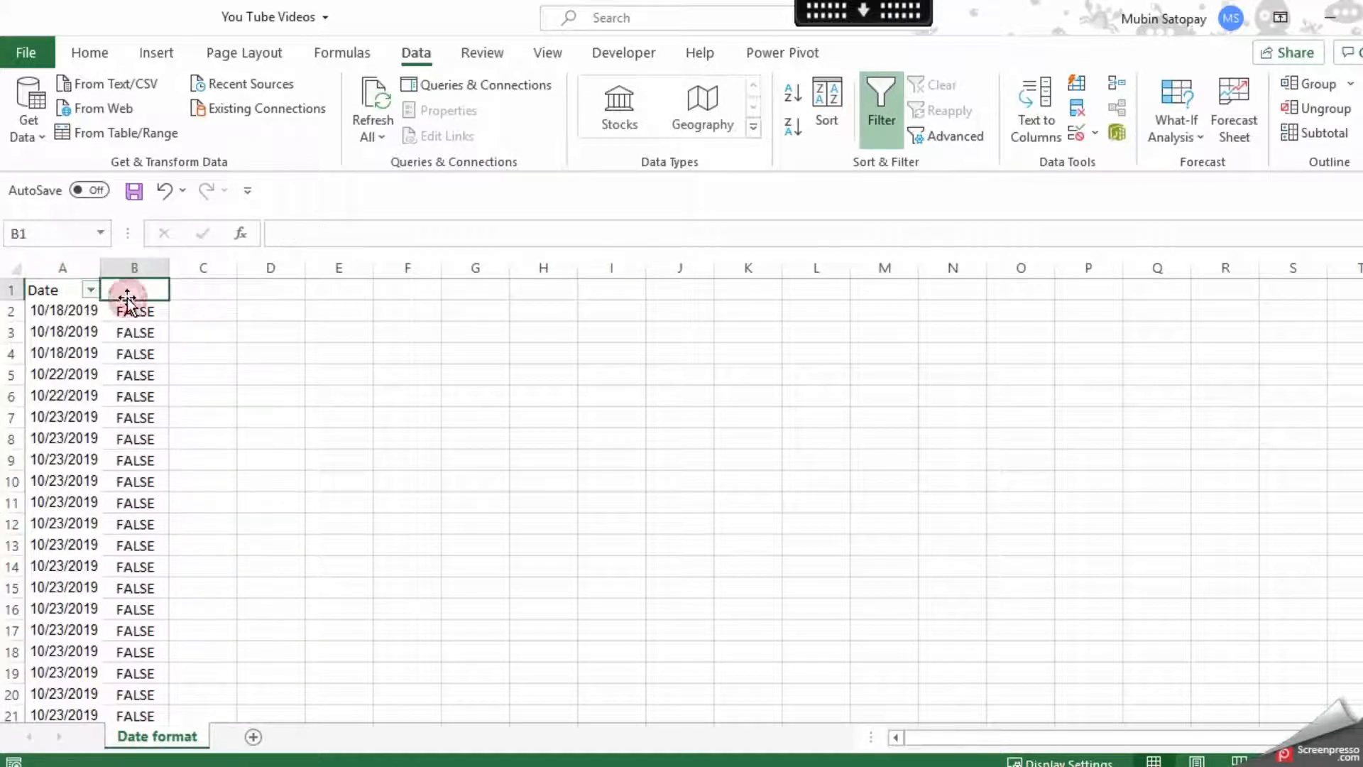
mouse_move(57, 354)
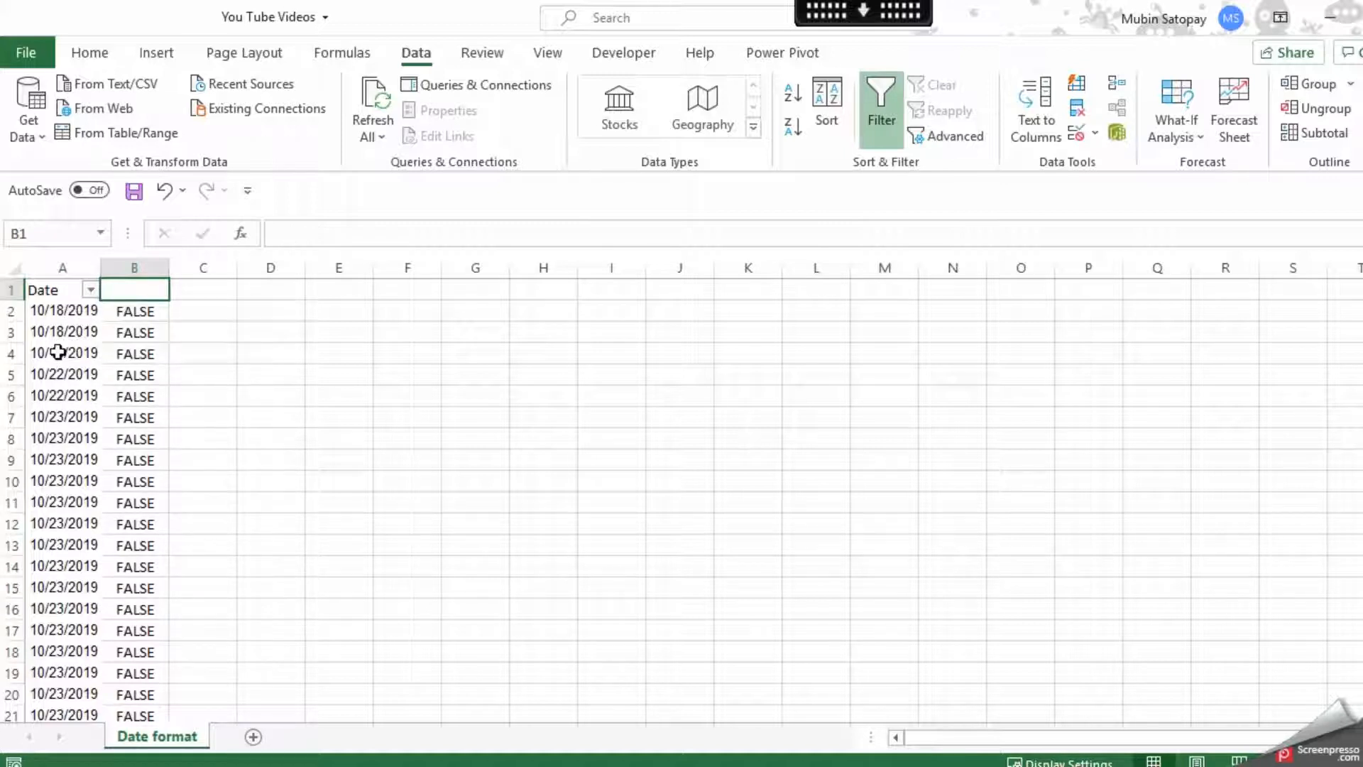
click(61, 268)
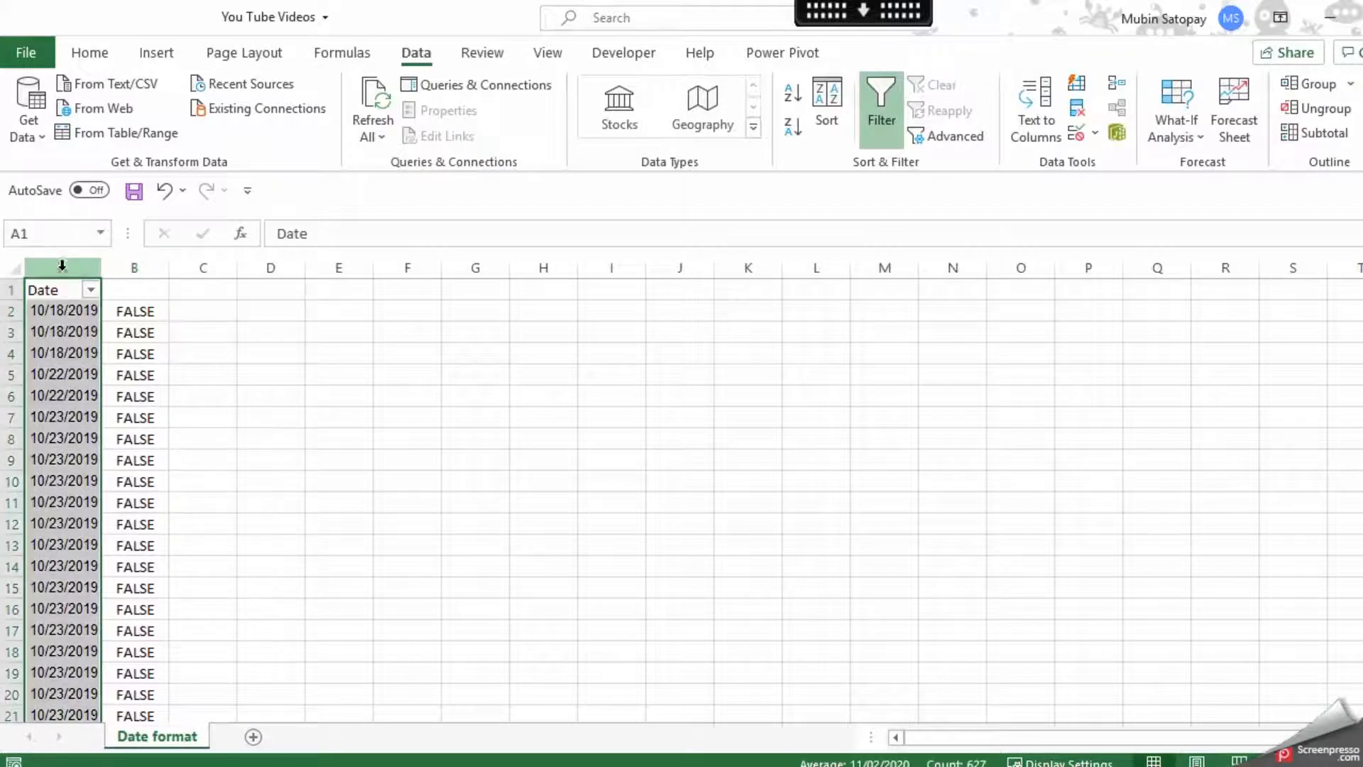
mouse_move(1042, 157)
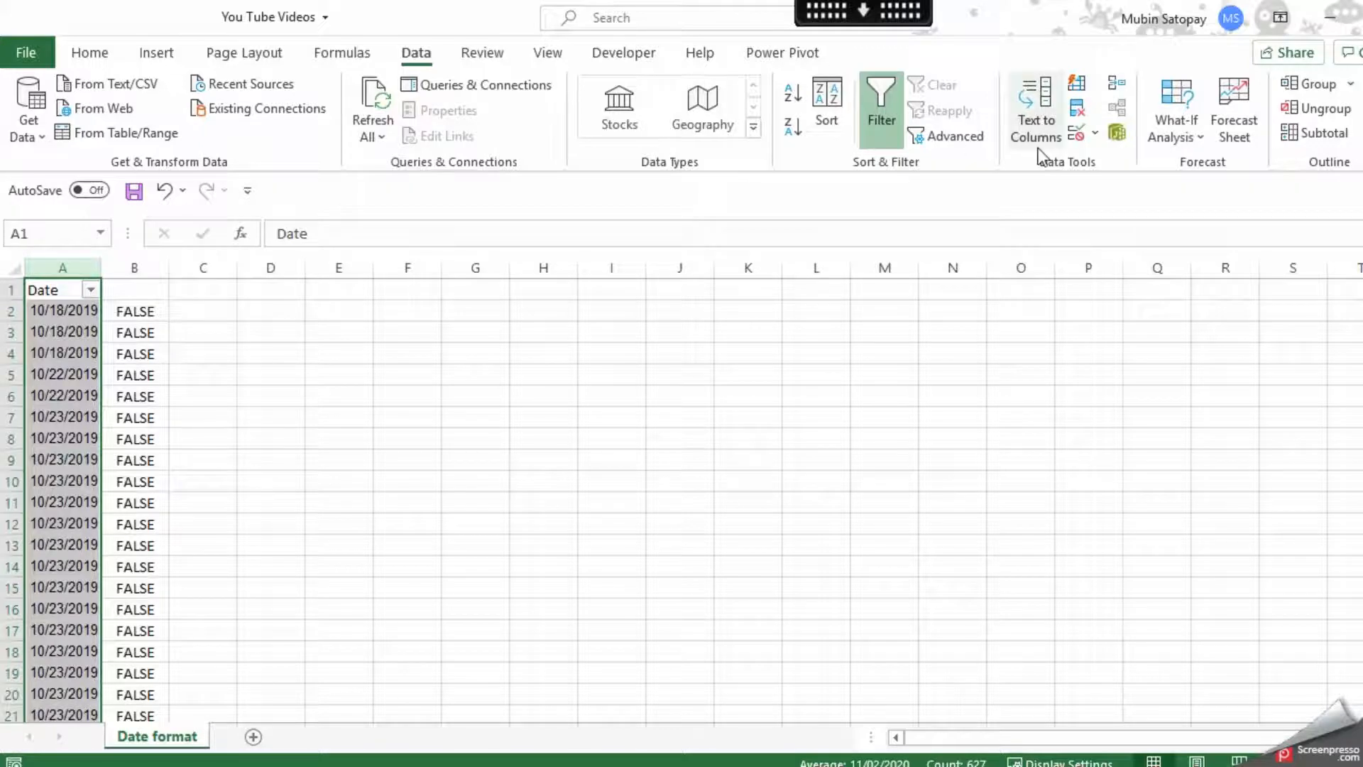
click(1035, 109)
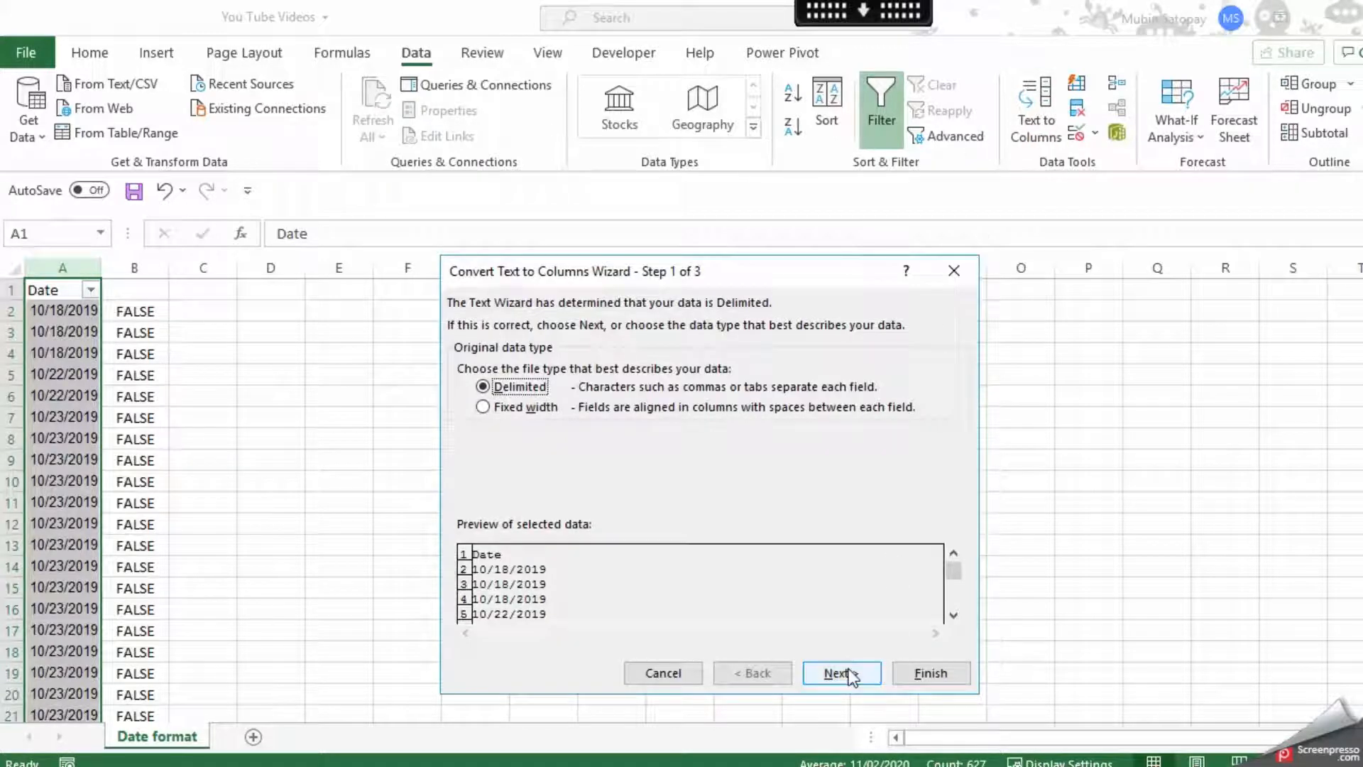
click(840, 674)
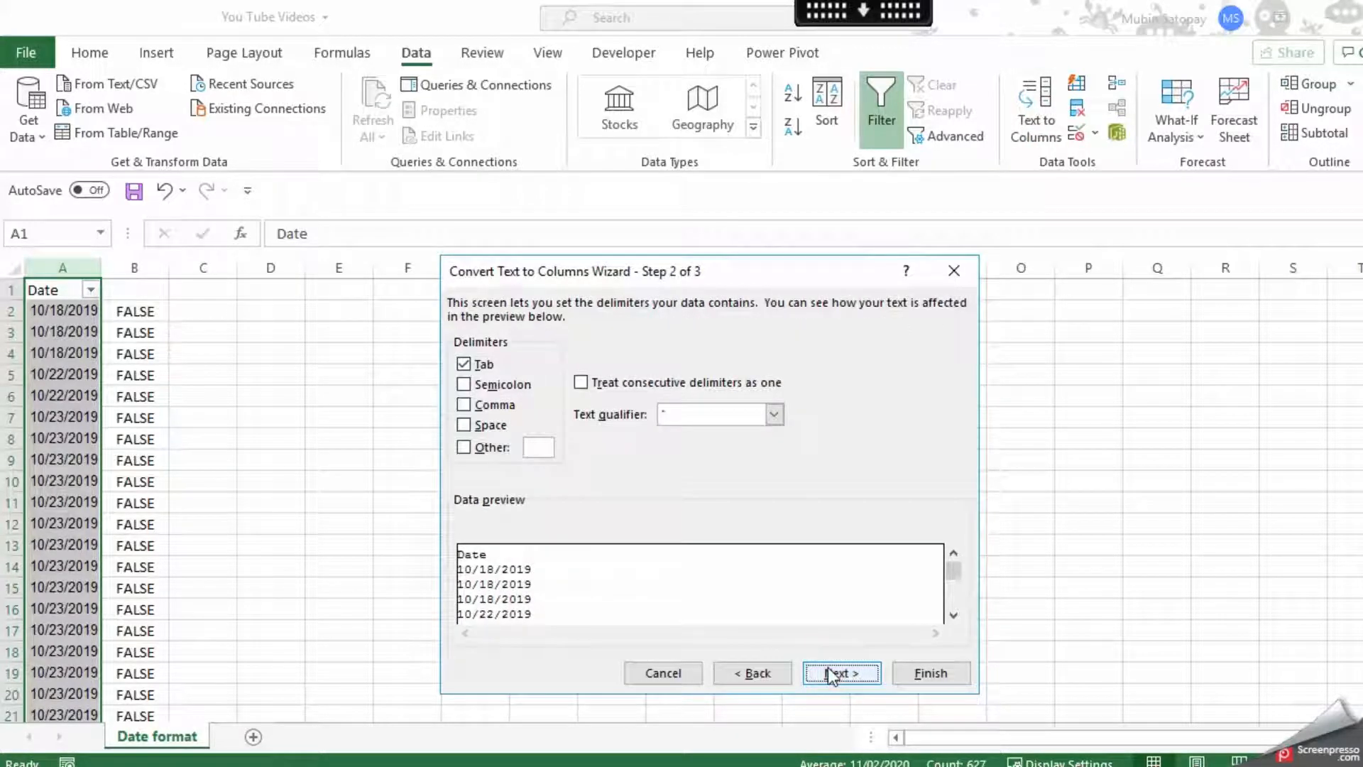
click(840, 672)
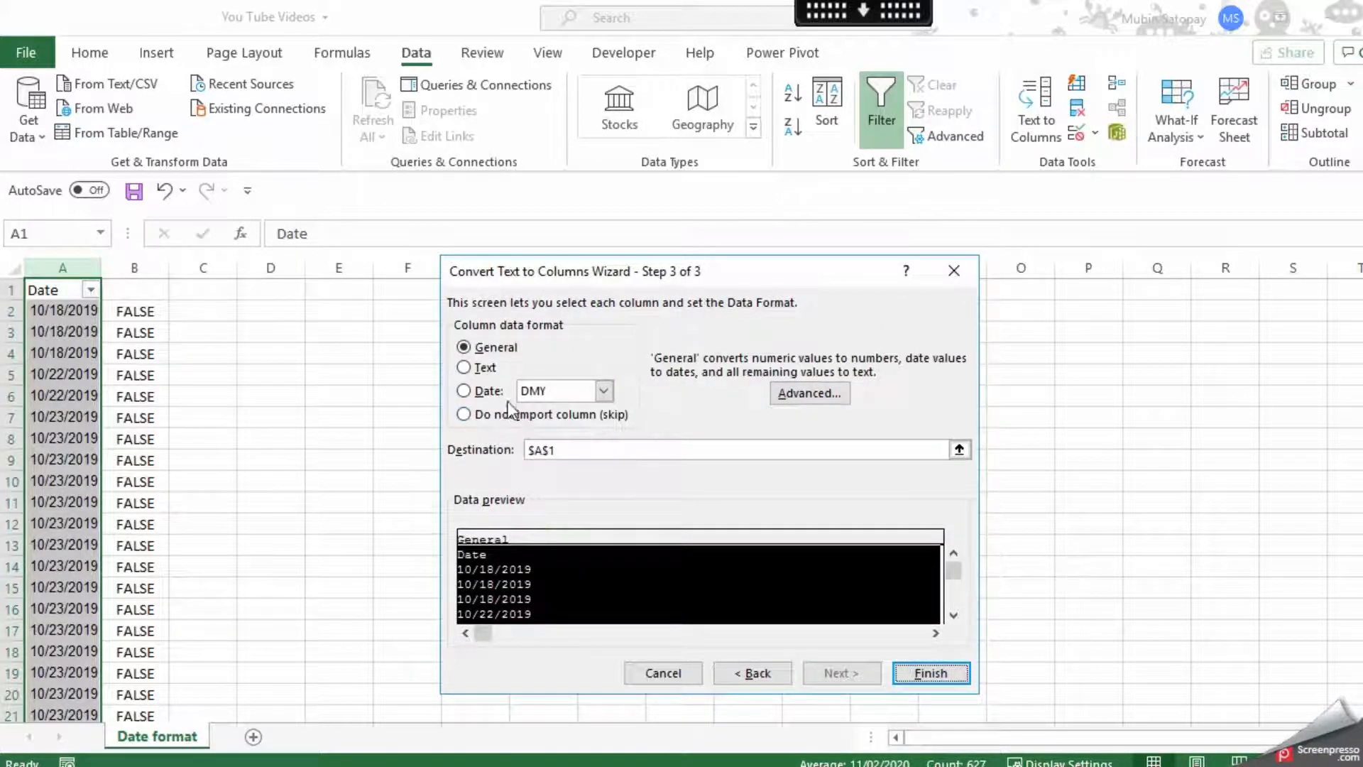
click(464, 390)
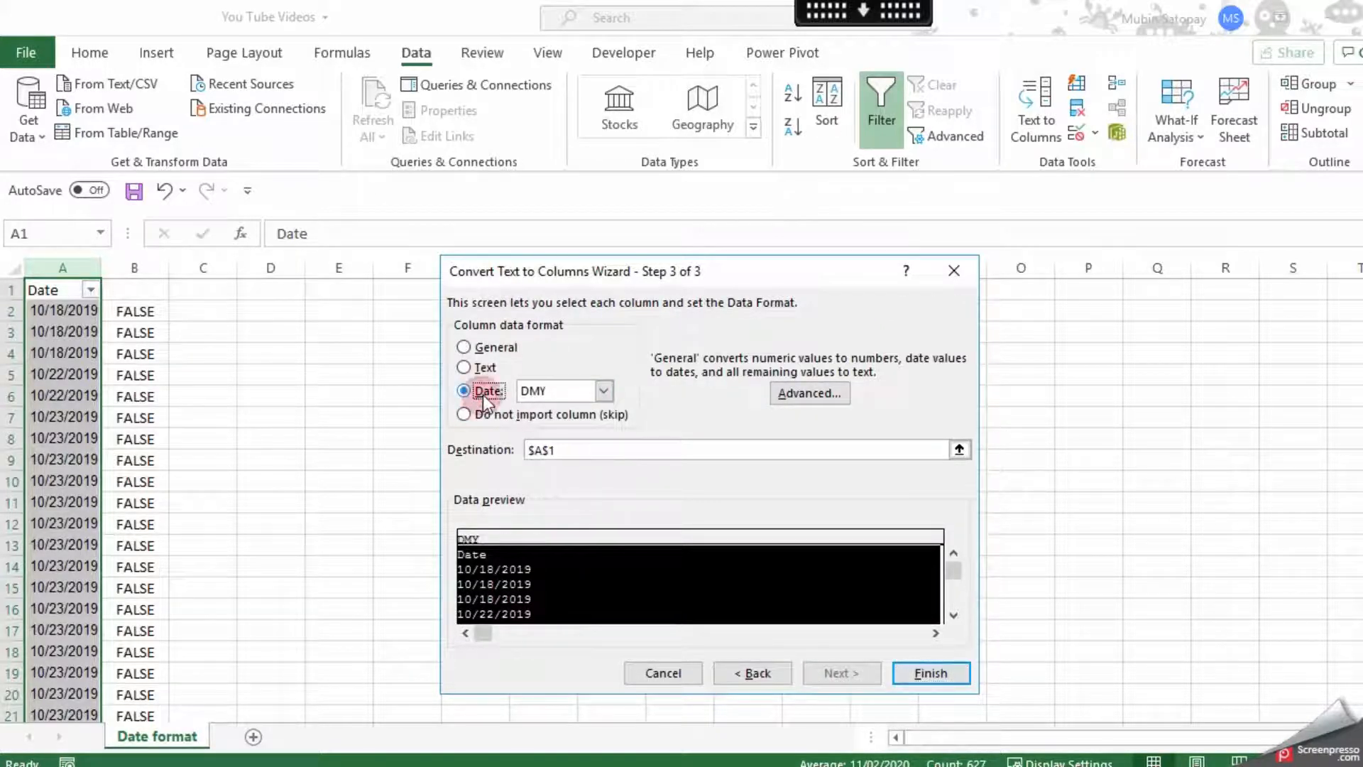
mouse_move(628, 402)
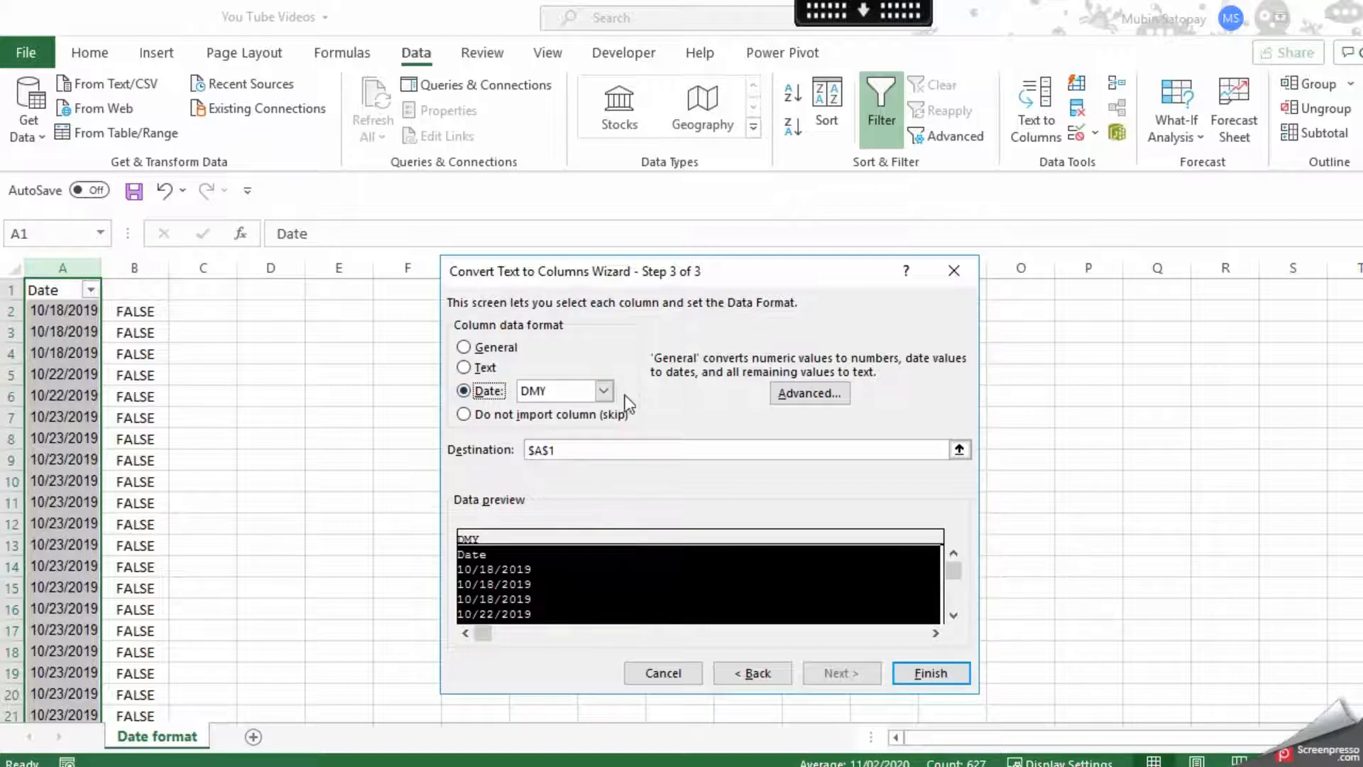
click(605, 390)
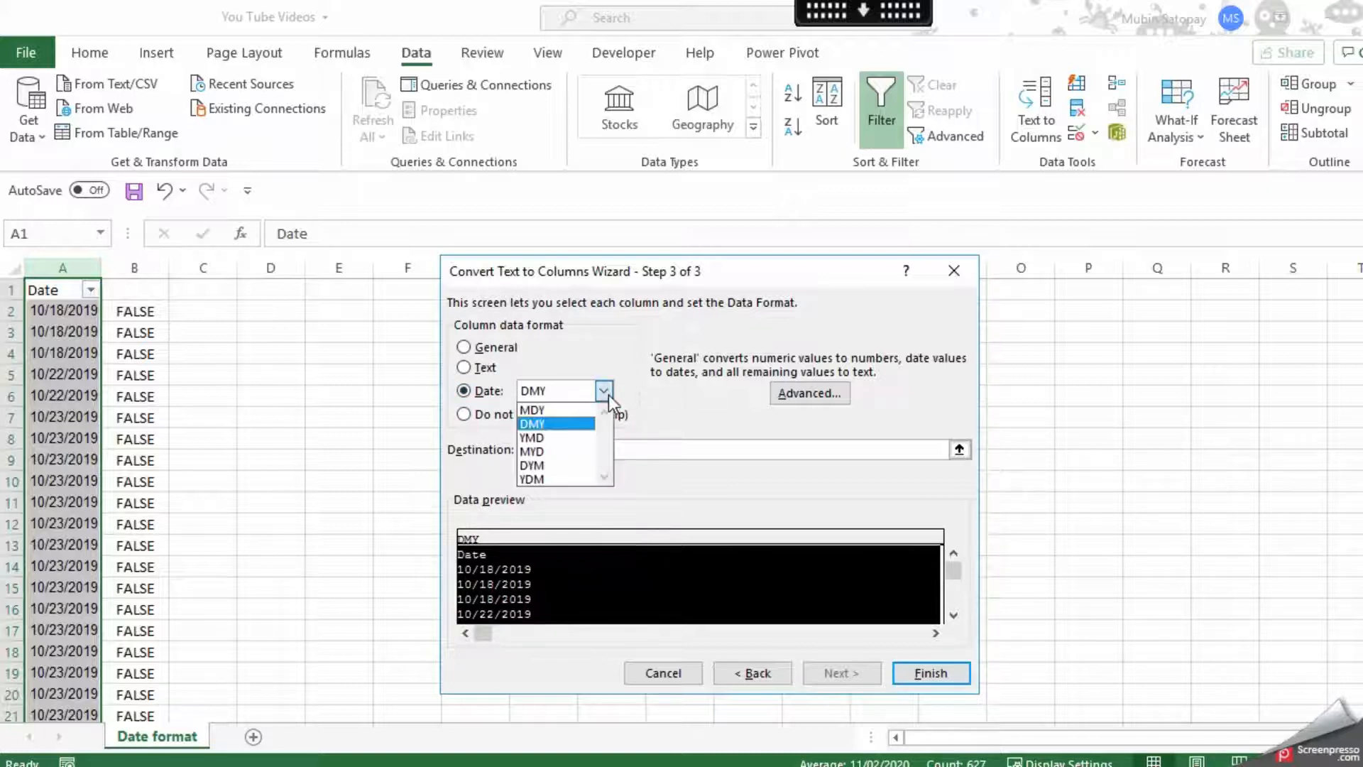
mouse_move(533, 409)
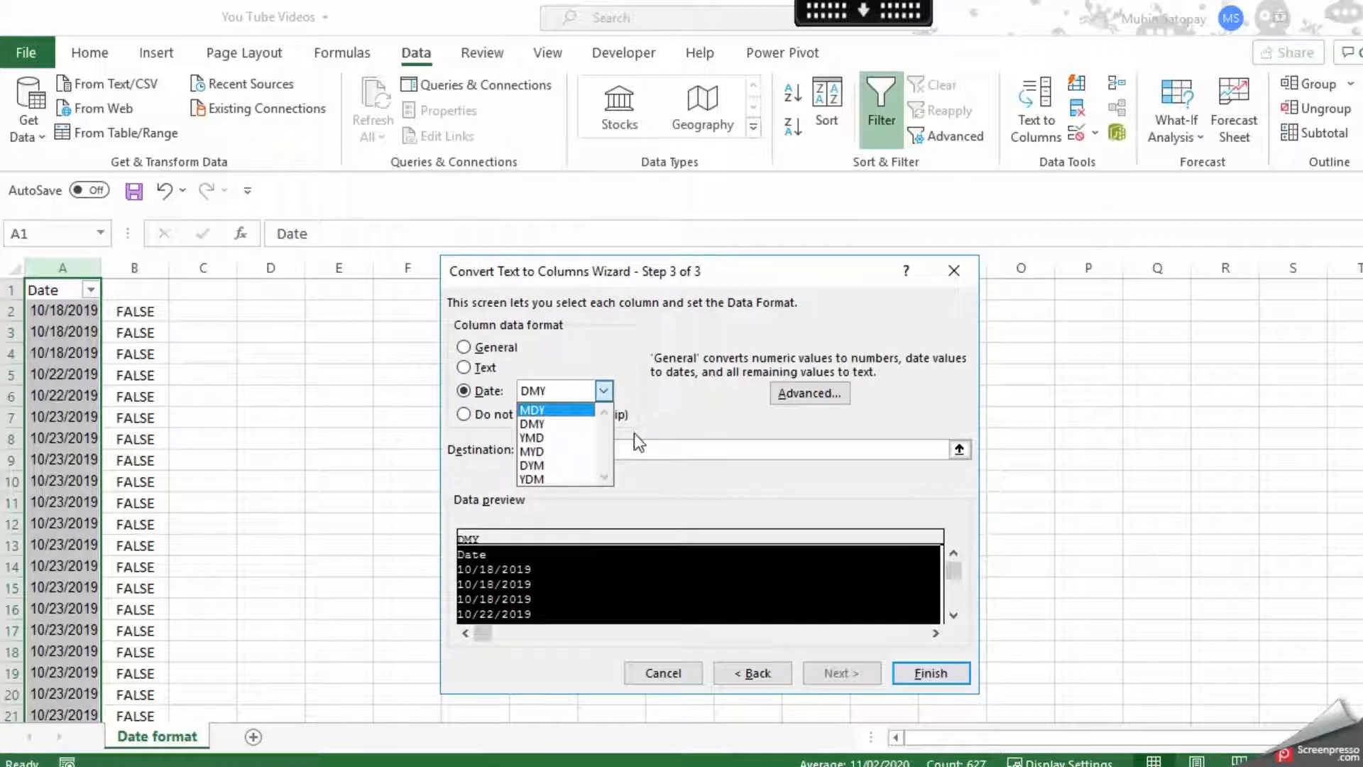
click(531, 424)
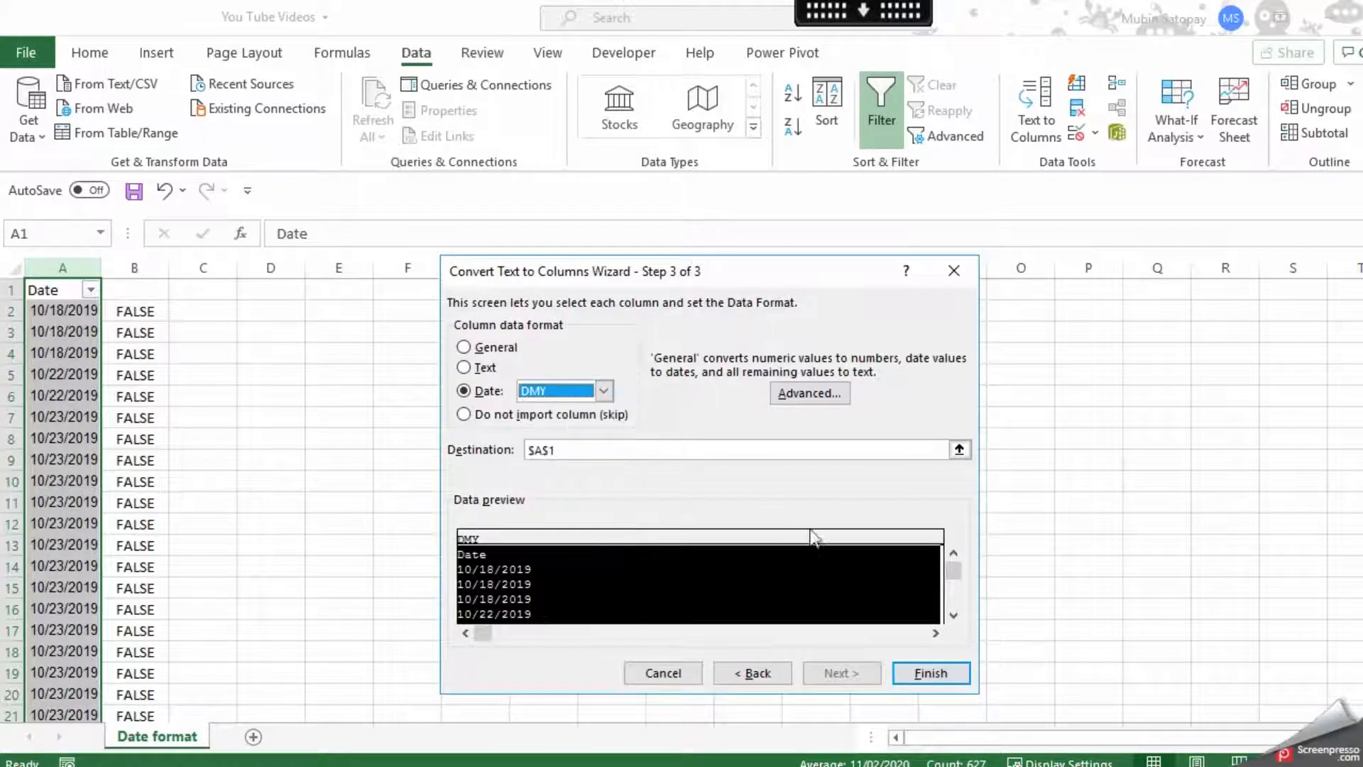
click(929, 671)
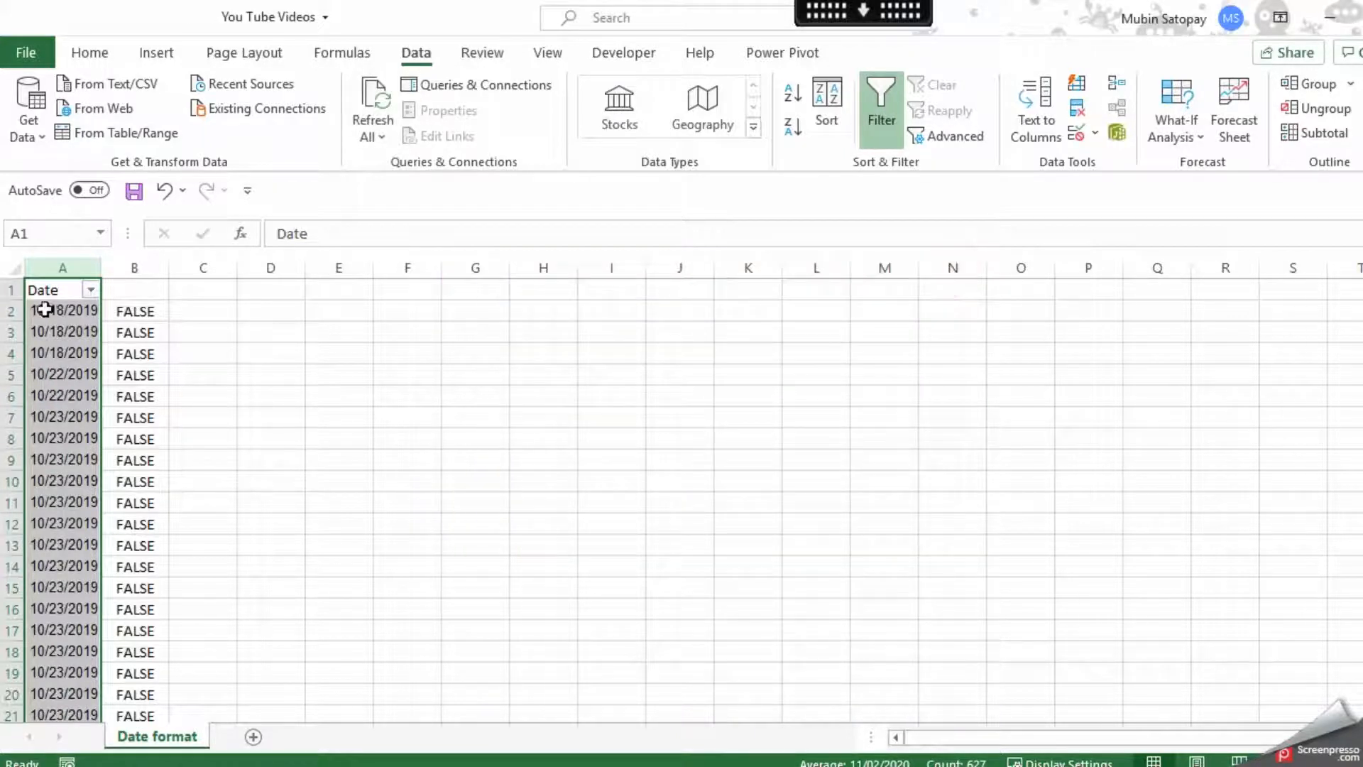
mouse_move(90, 289)
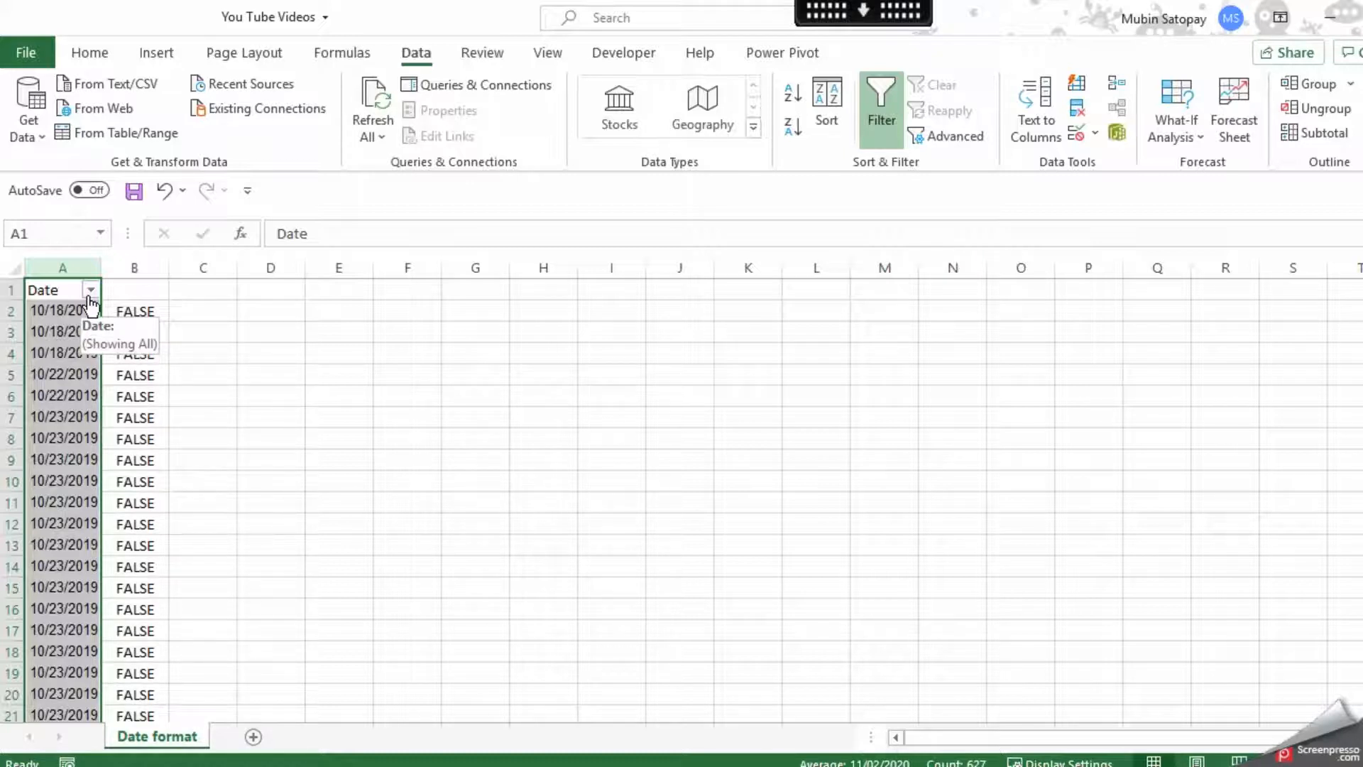
click(90, 290)
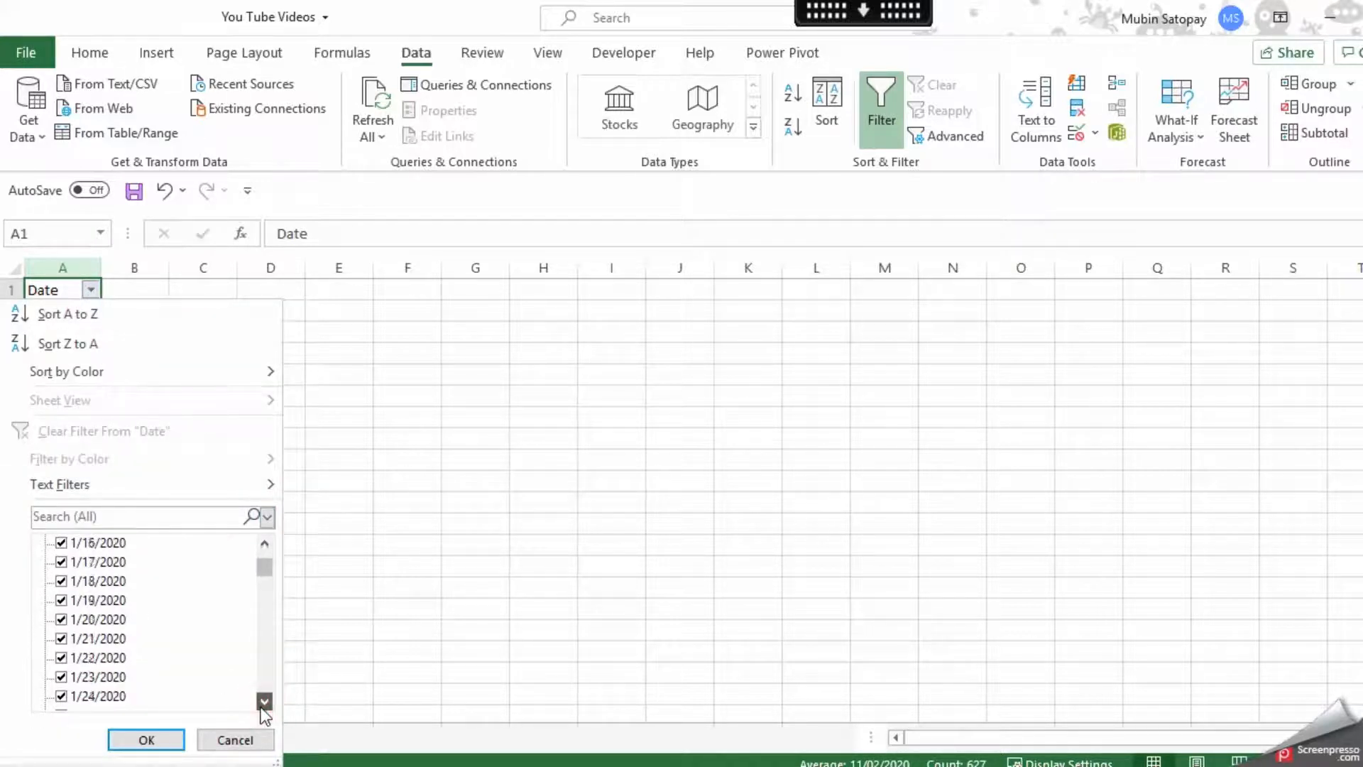
scroll(down, 3)
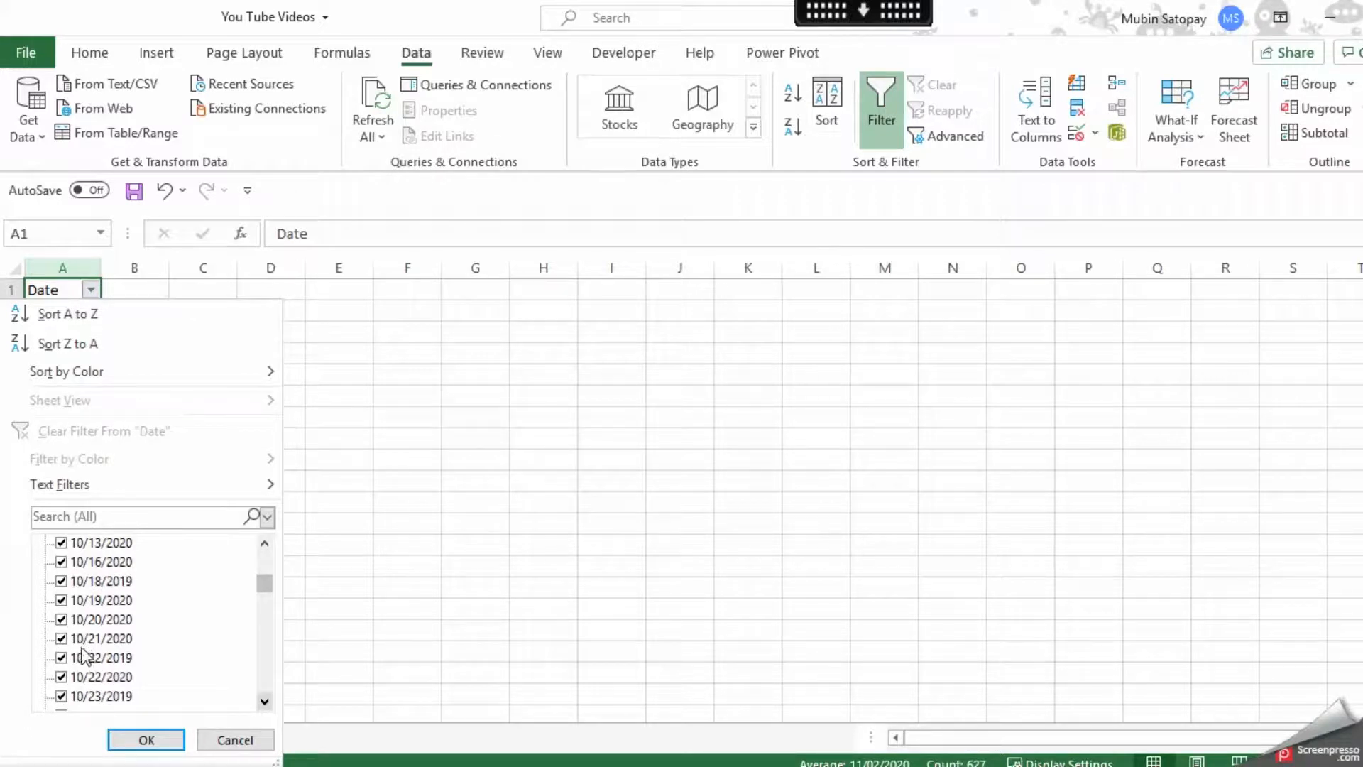
mouse_move(131, 639)
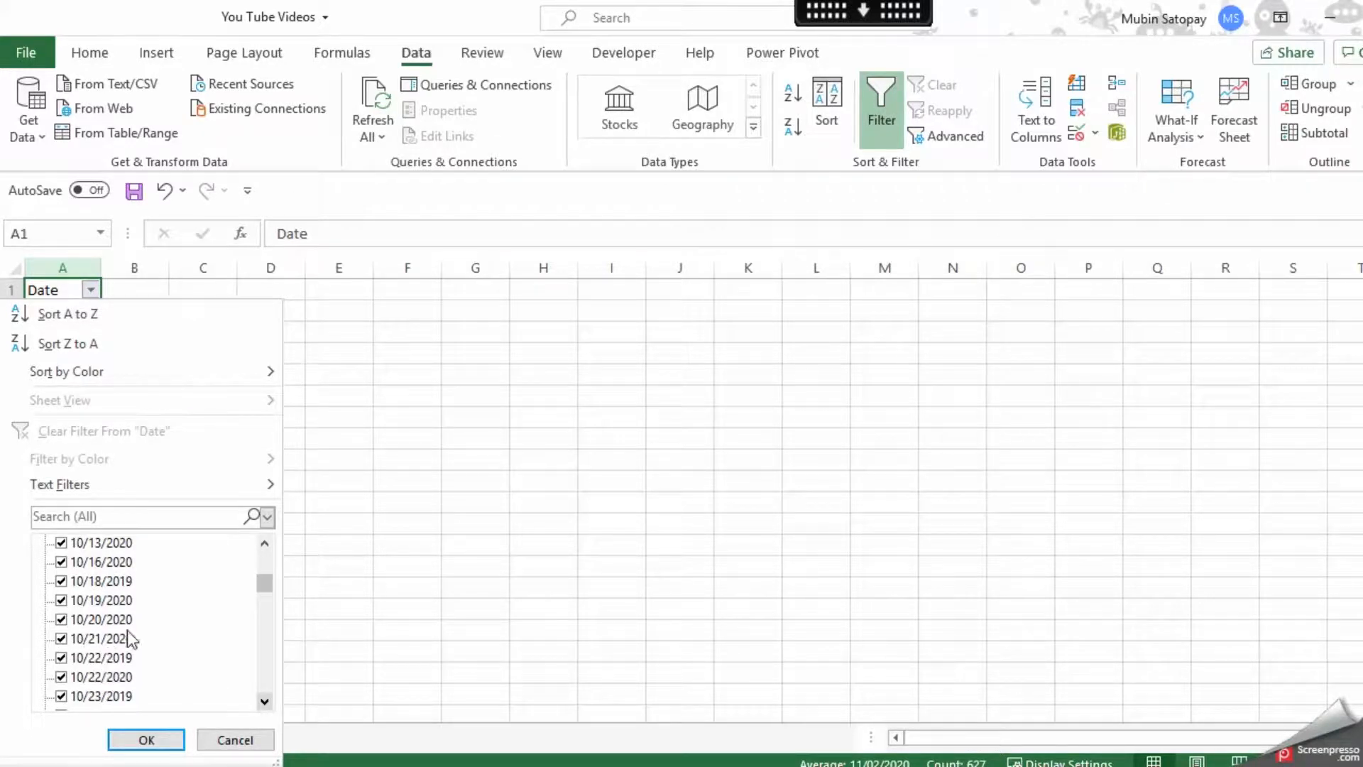
mouse_move(83, 651)
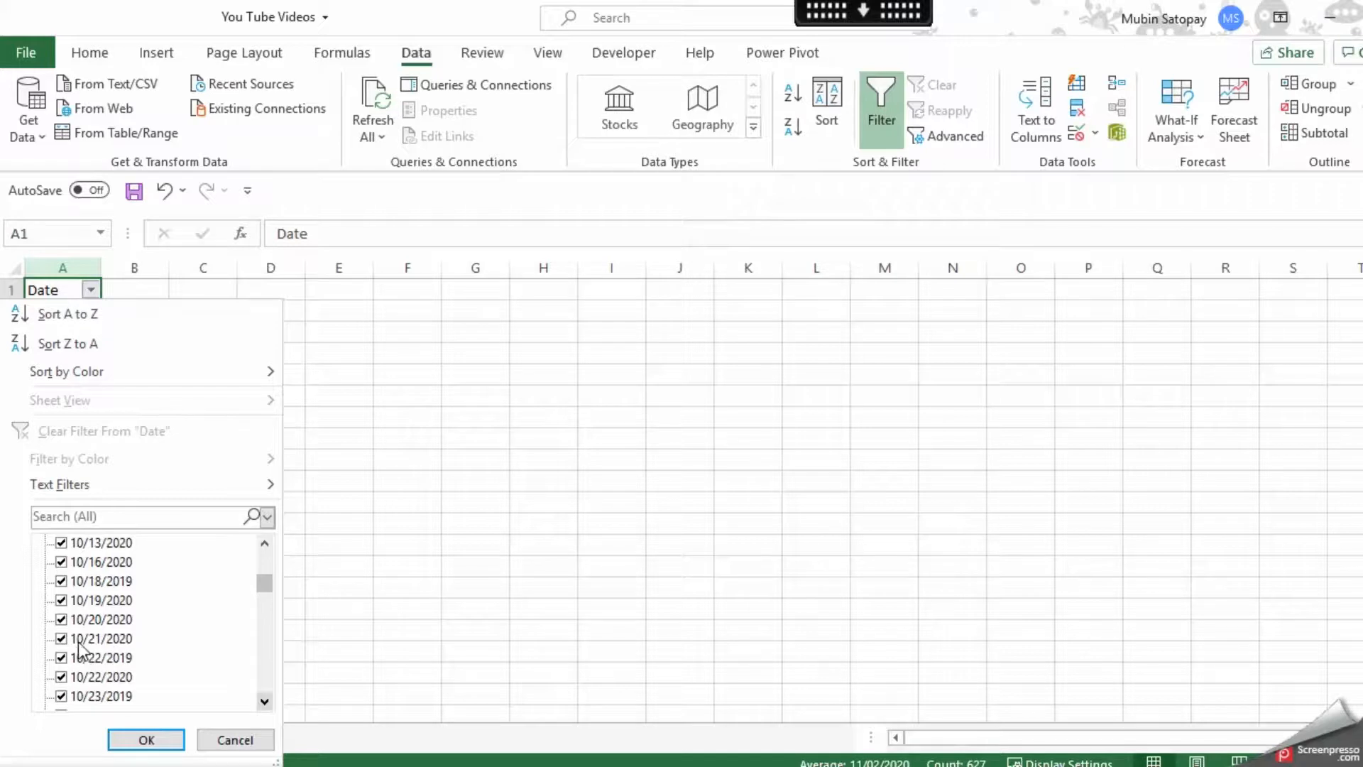
mouse_move(87, 648)
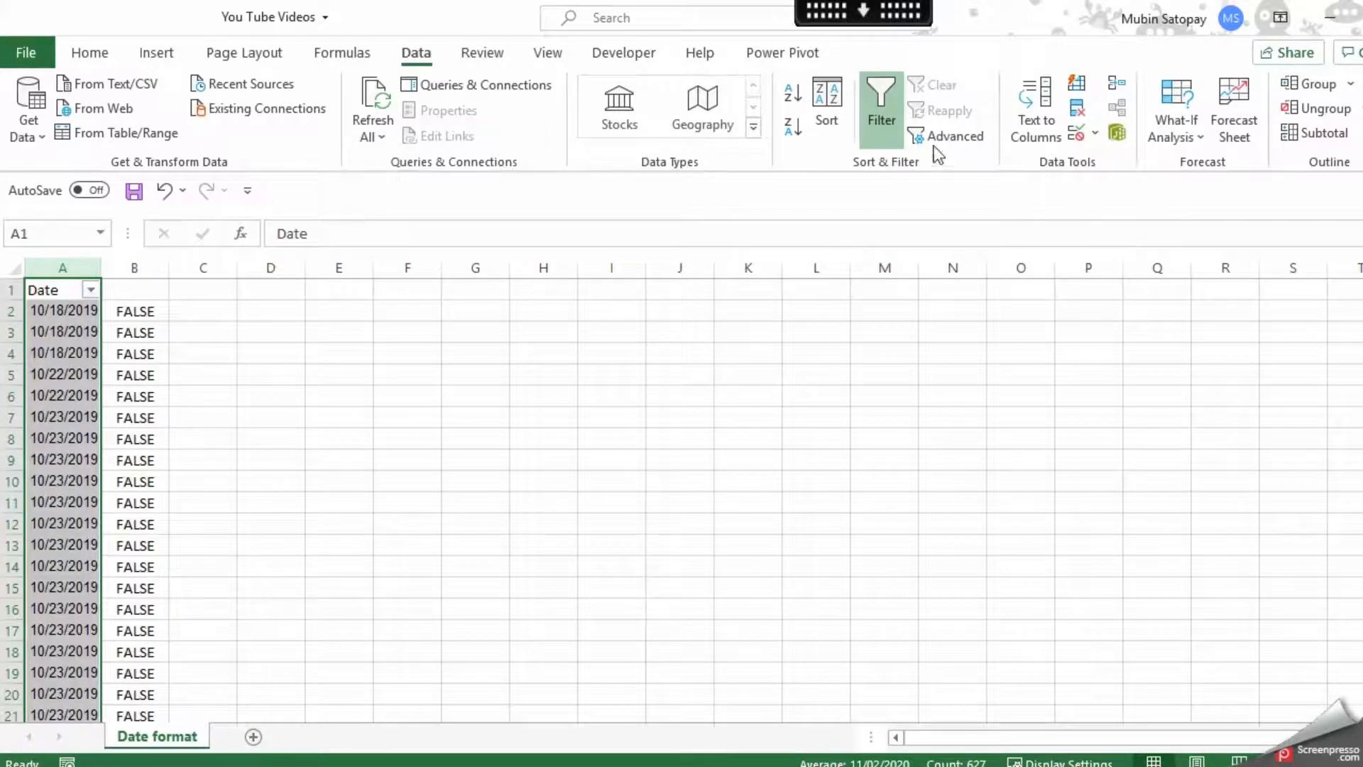
Step: Rerun Text to Columns on the Date column, converting it as MDY dates so the checks show TRUE
click(1036, 111)
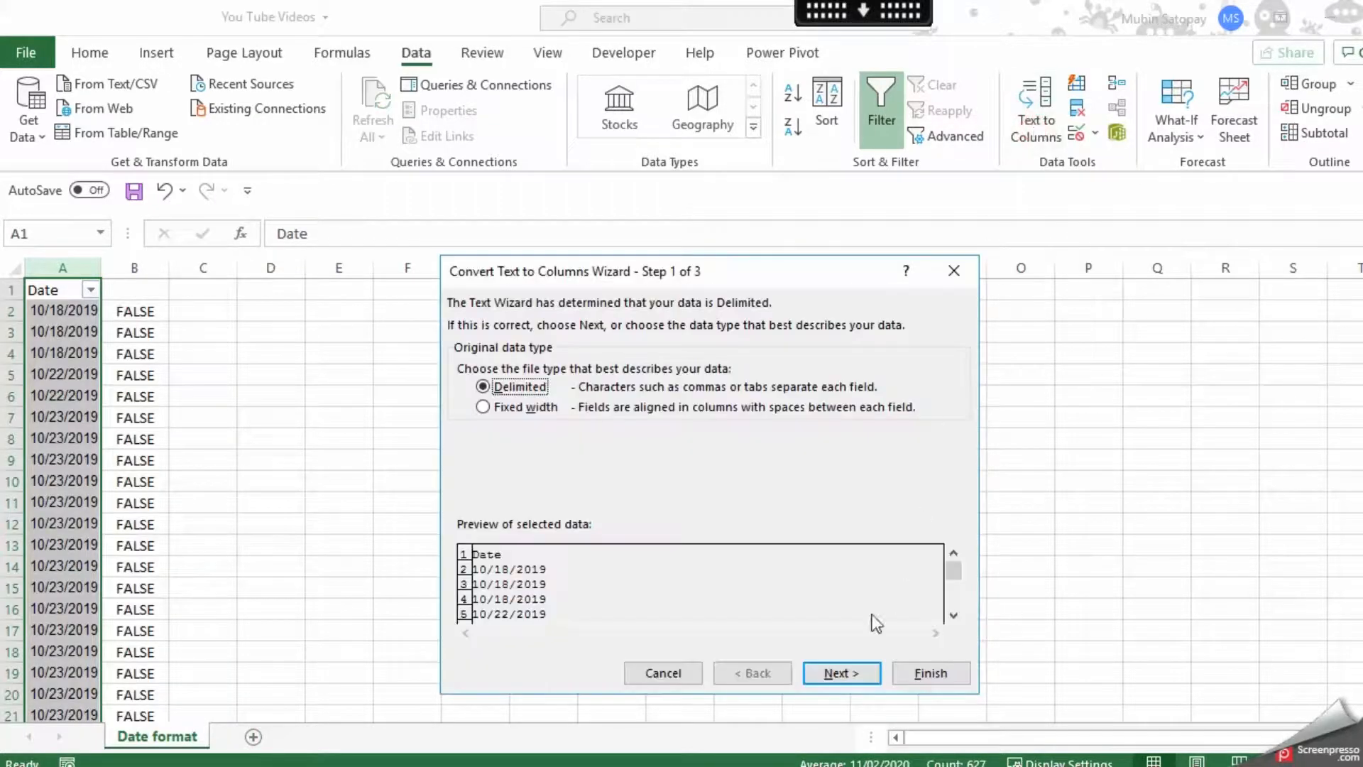
click(840, 673)
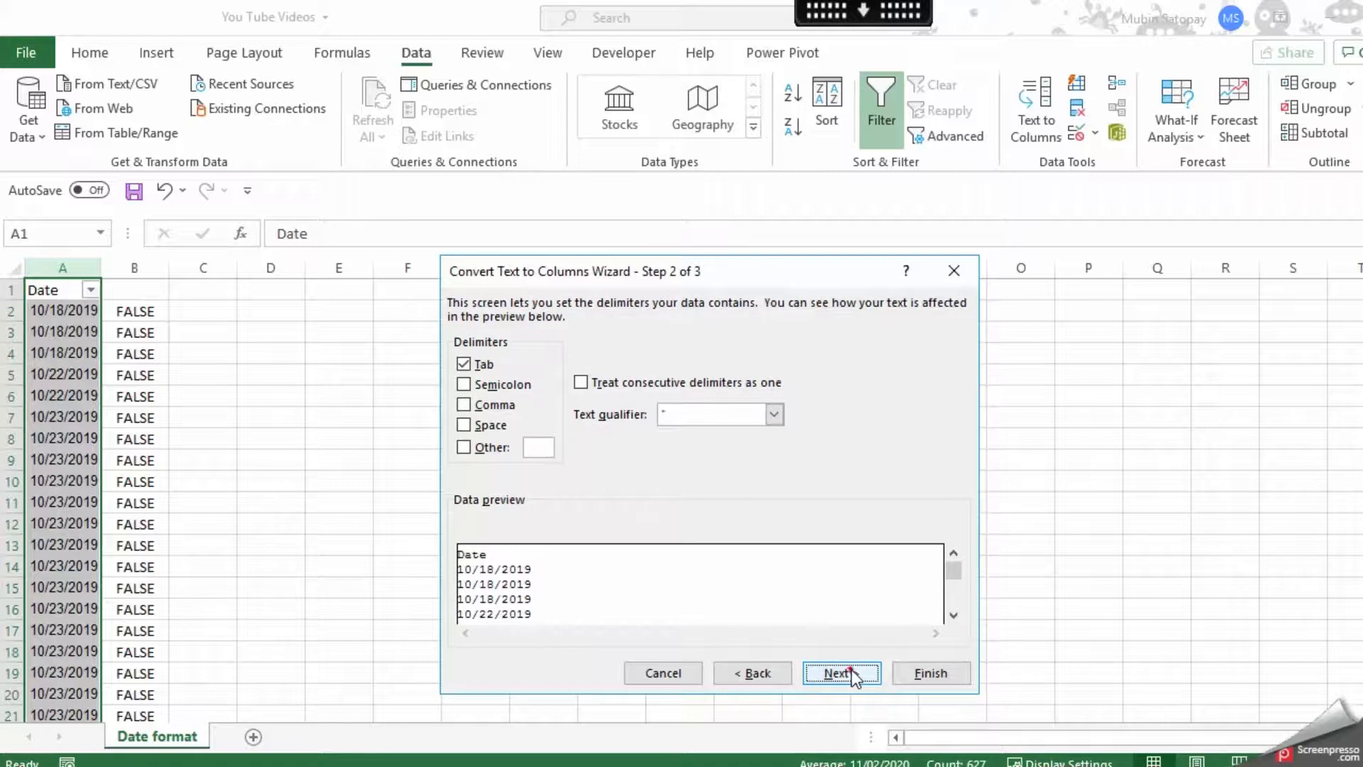
click(839, 672)
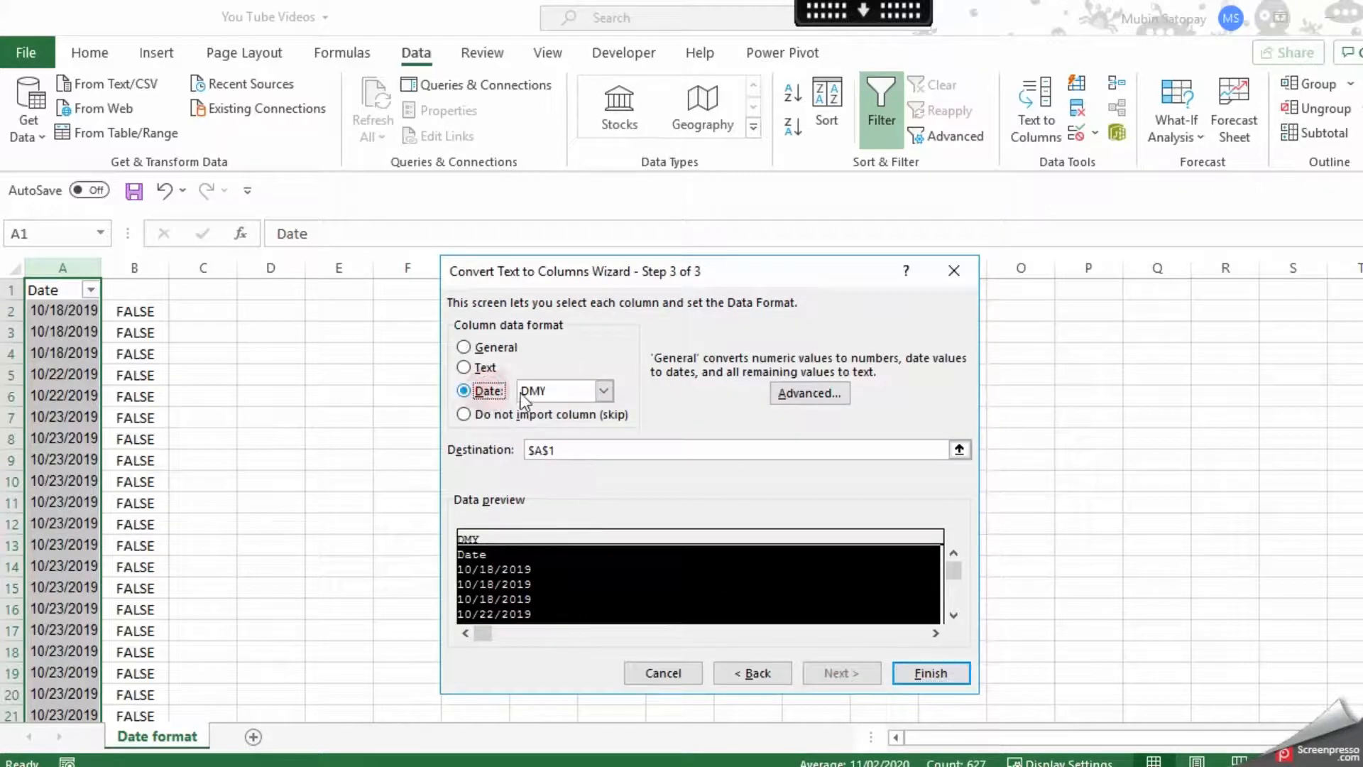
click(603, 391)
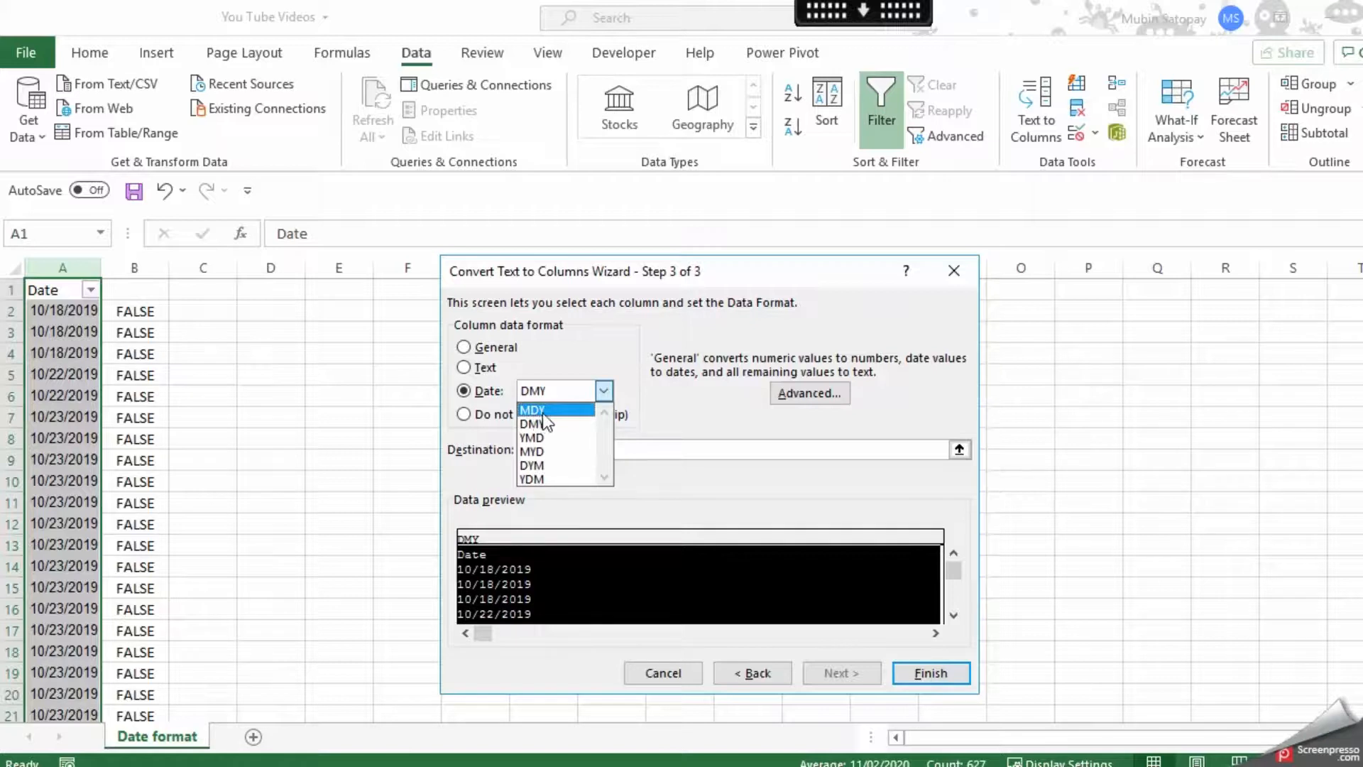
click(929, 672)
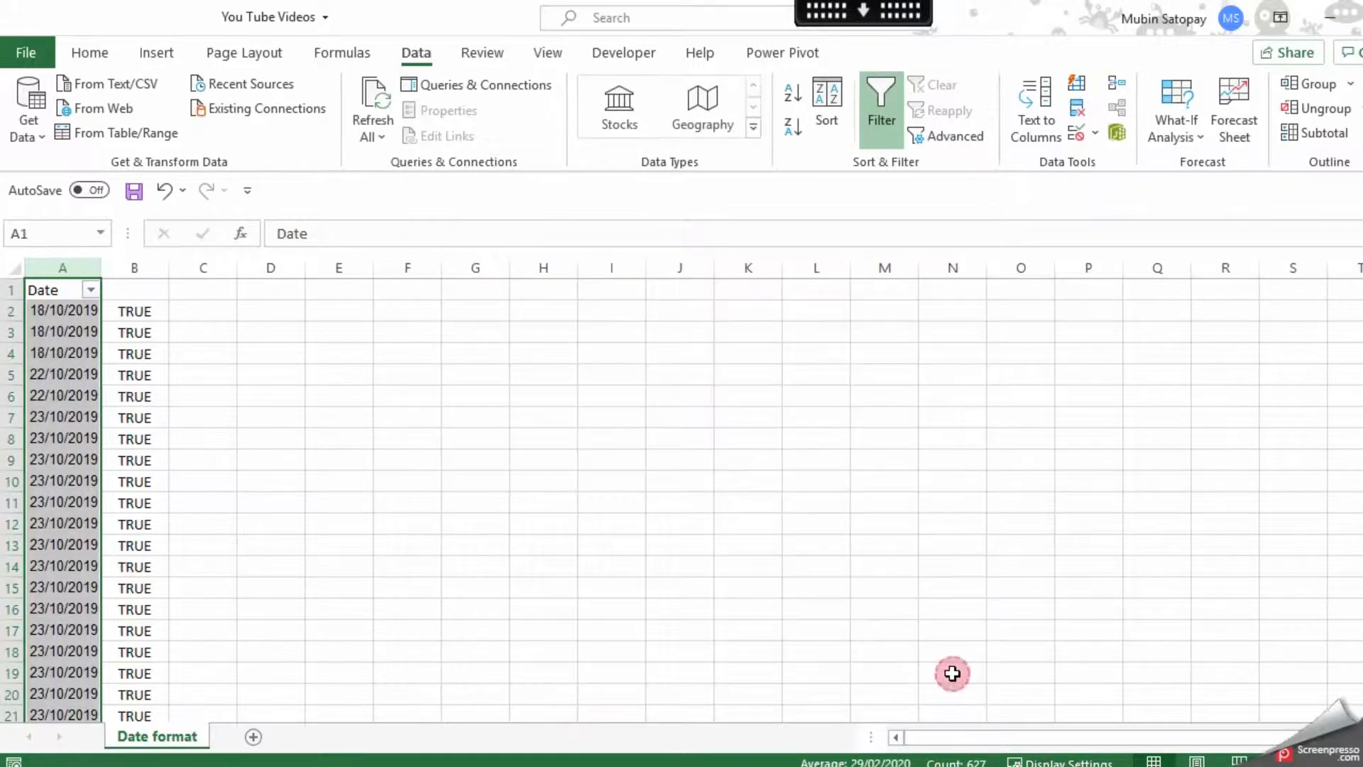
mouse_move(183, 556)
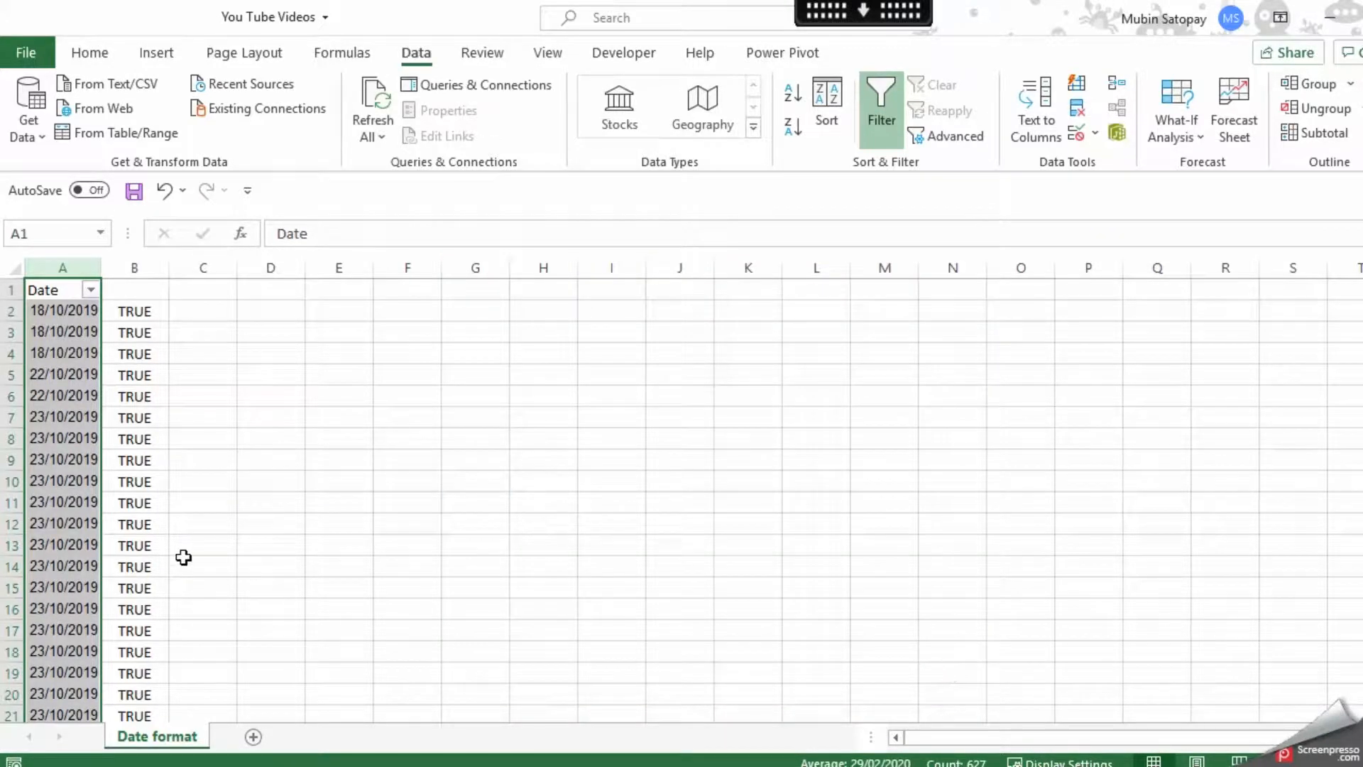
mouse_move(63, 338)
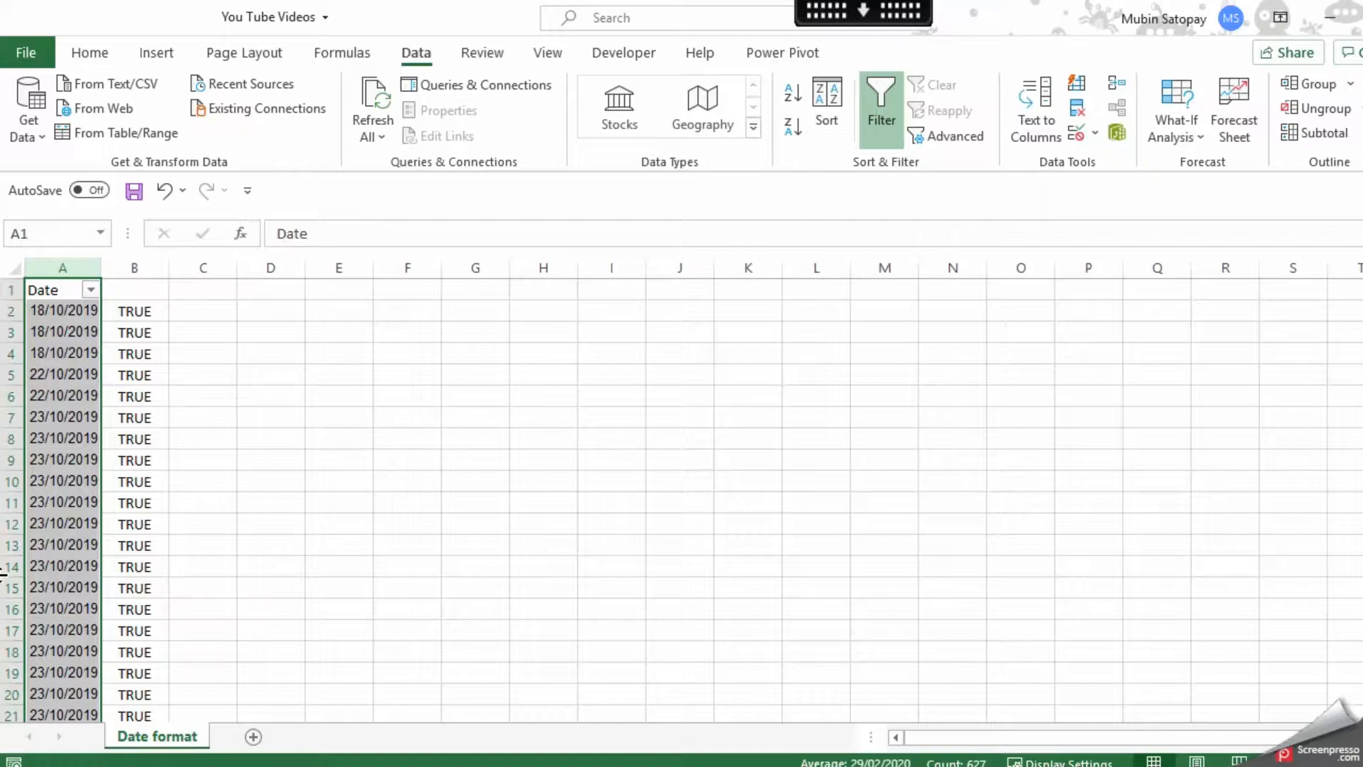
mouse_move(110, 427)
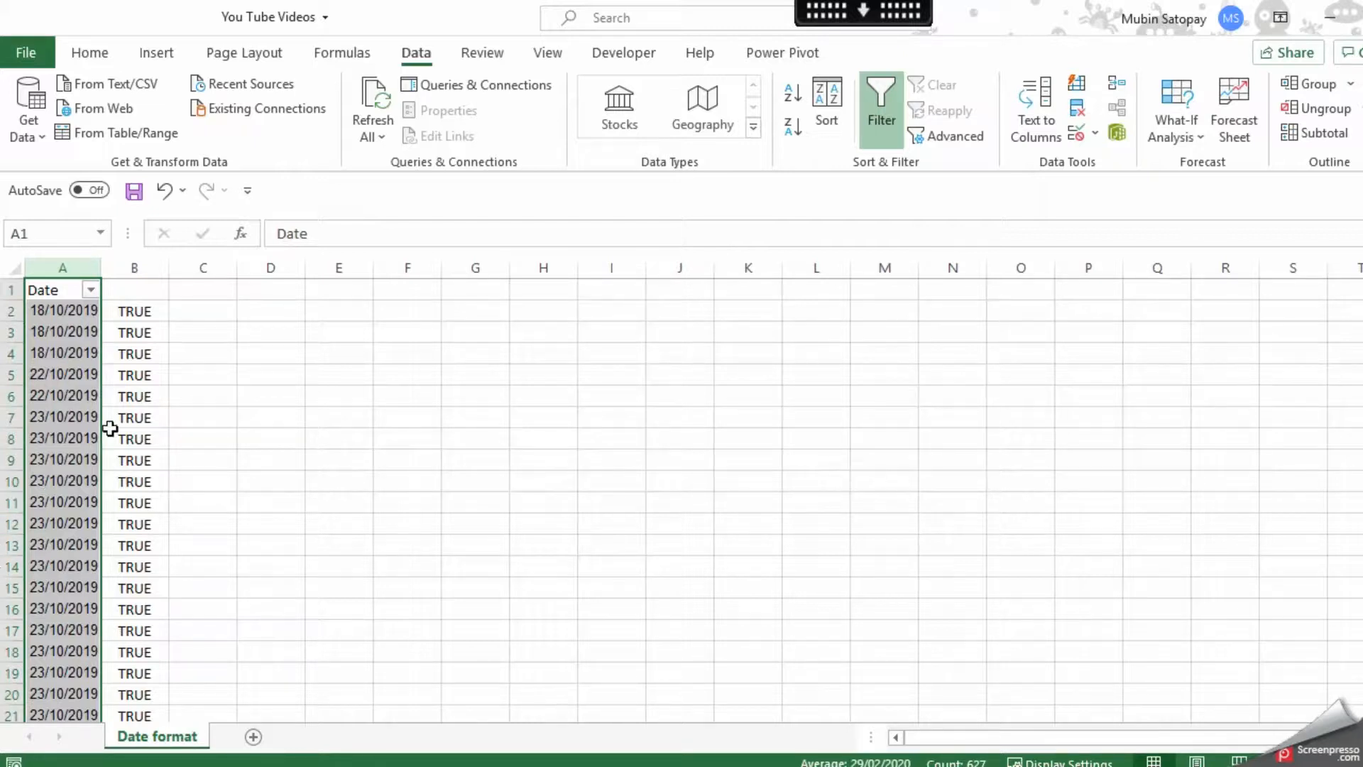
click(135, 417)
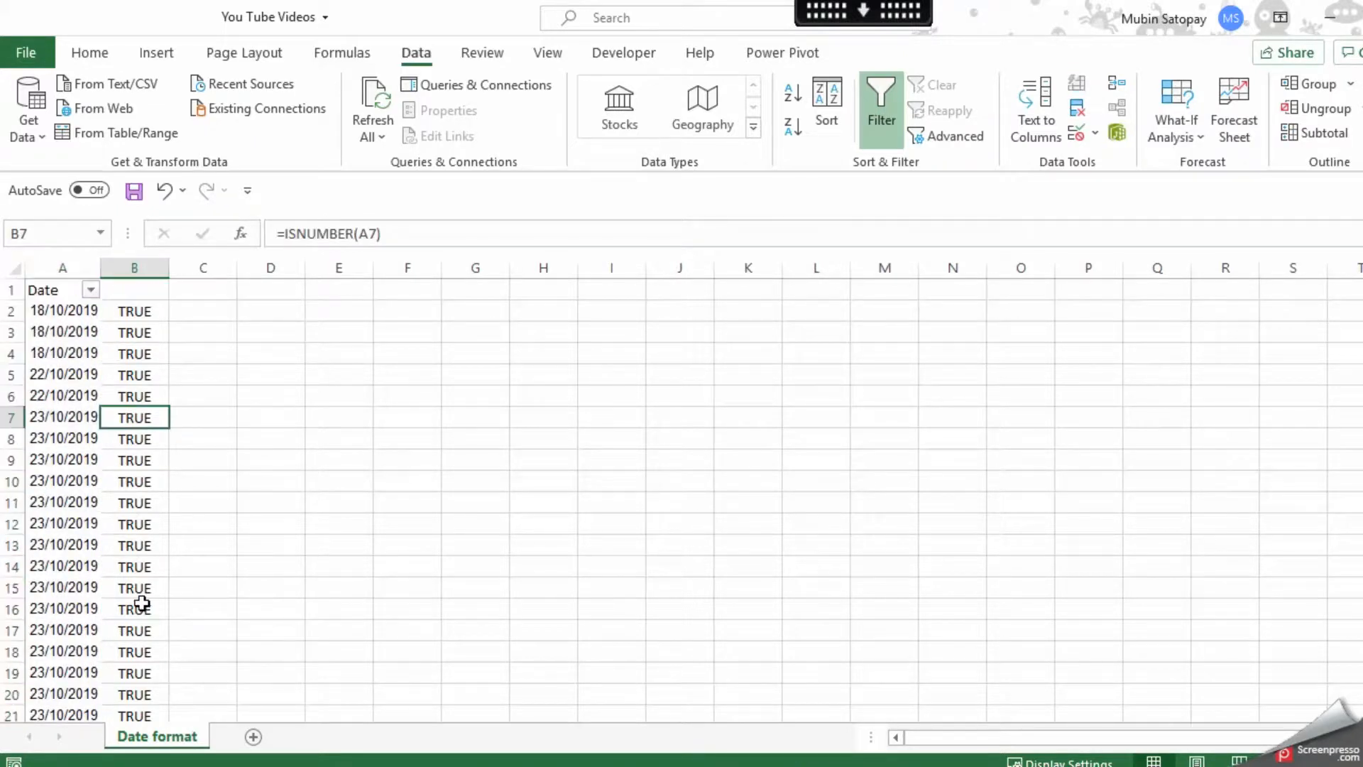
click(134, 312)
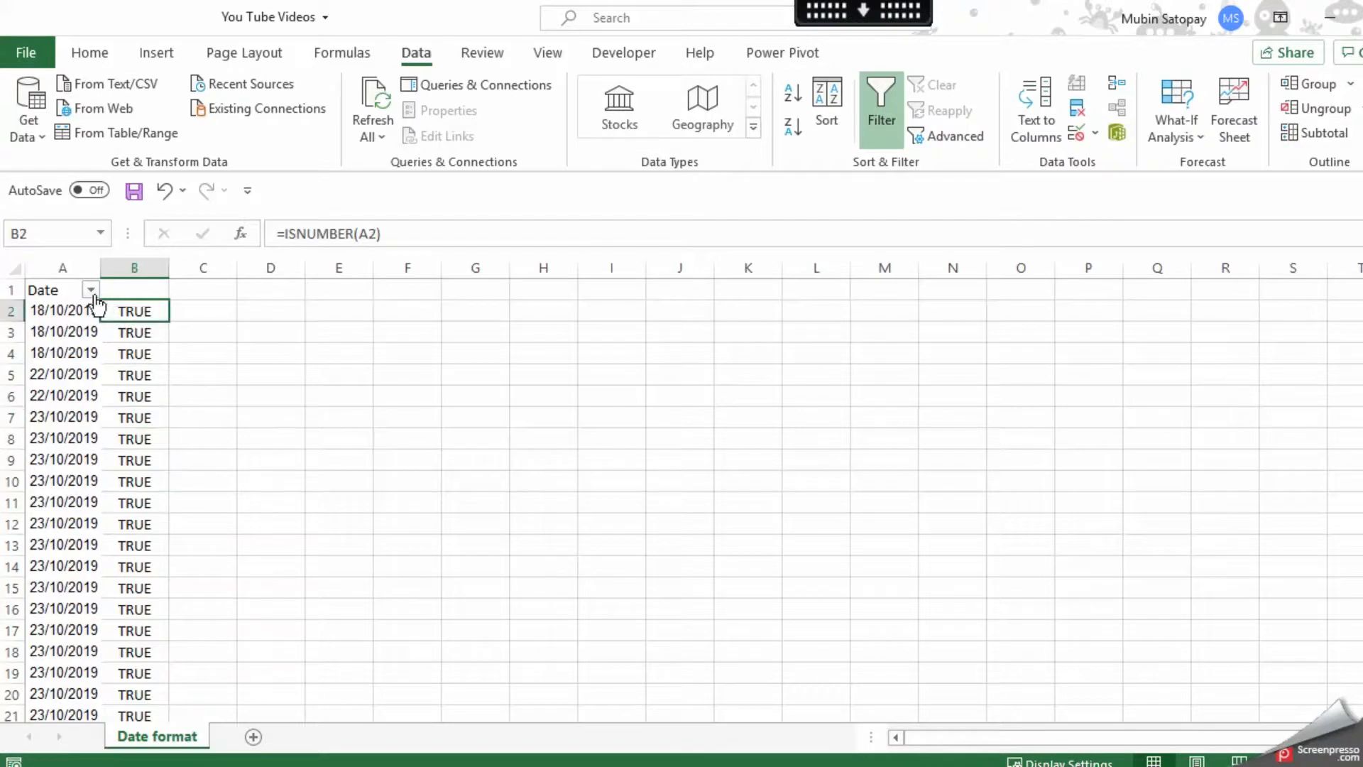
Step: View the Date filter list now grouping entries under 2020 and 2019
click(91, 289)
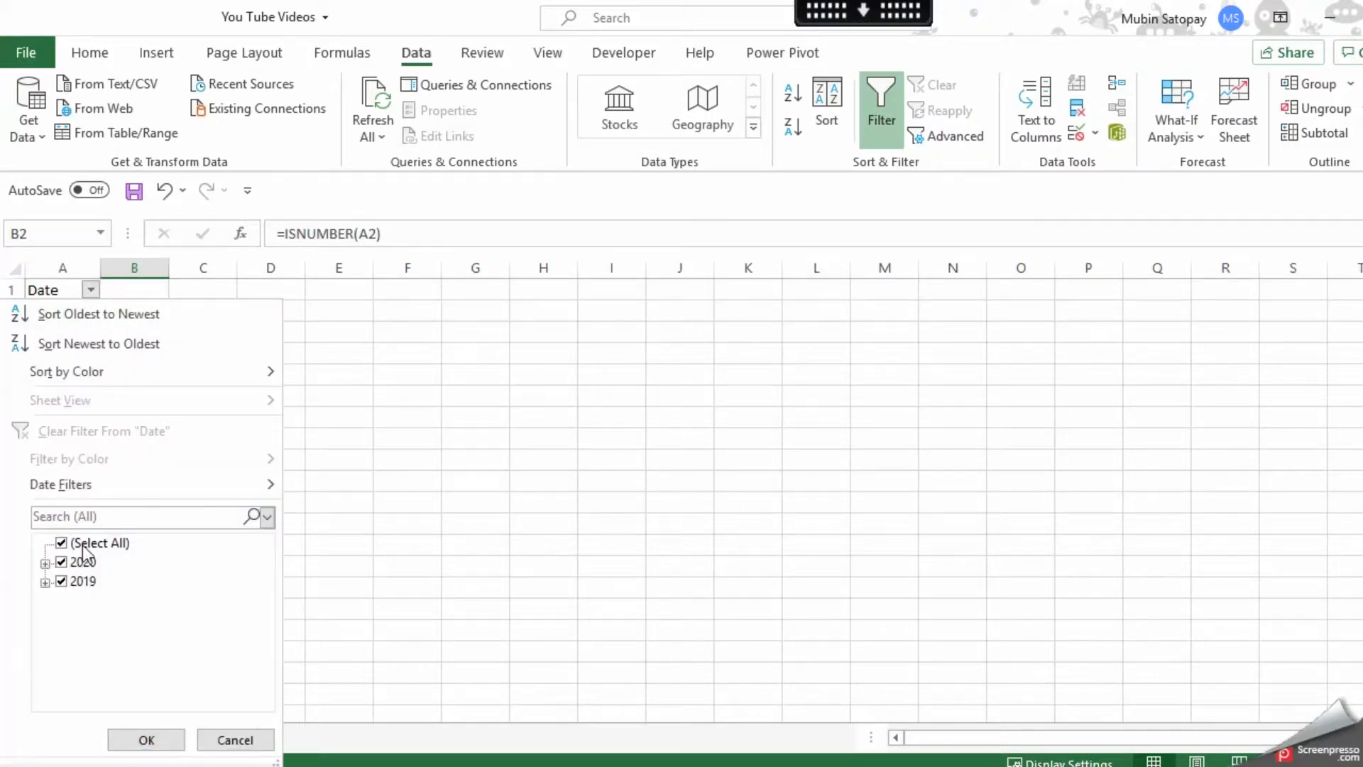
mouse_move(147, 740)
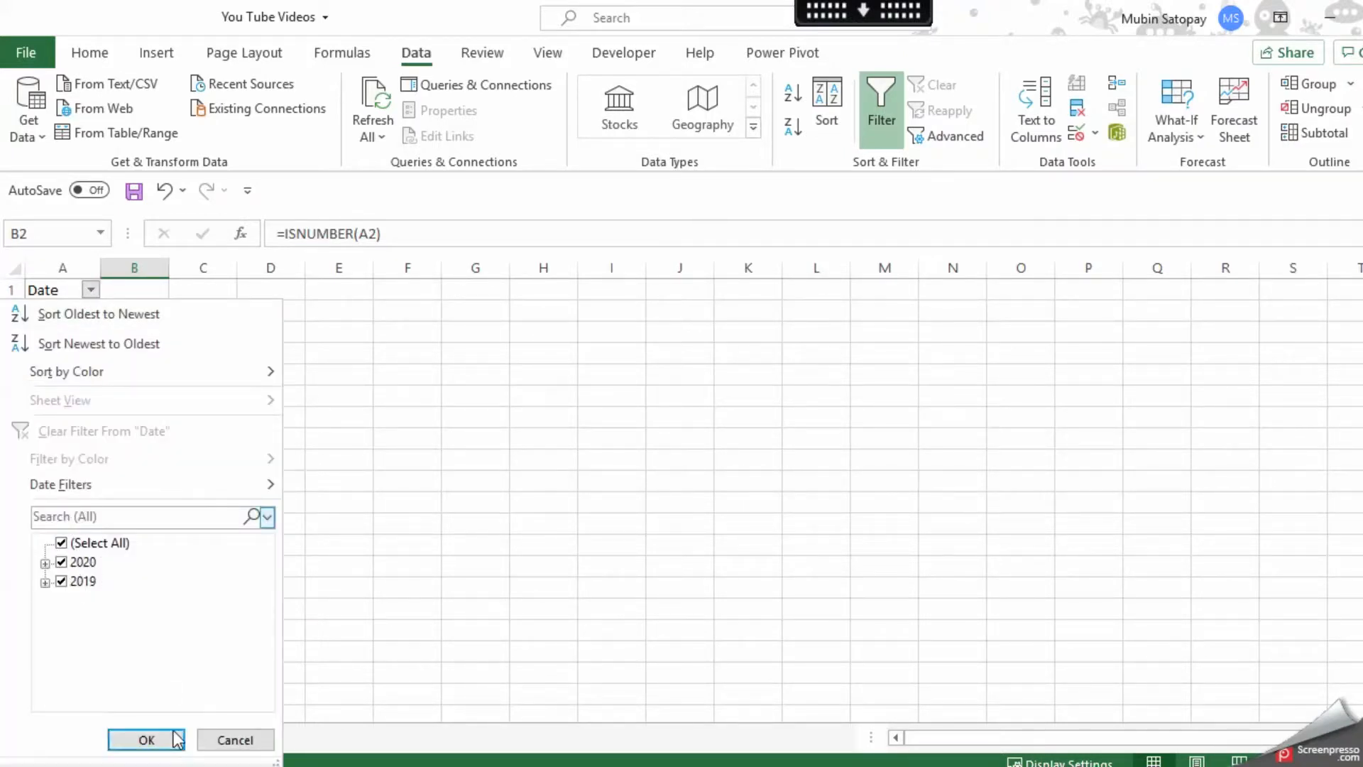